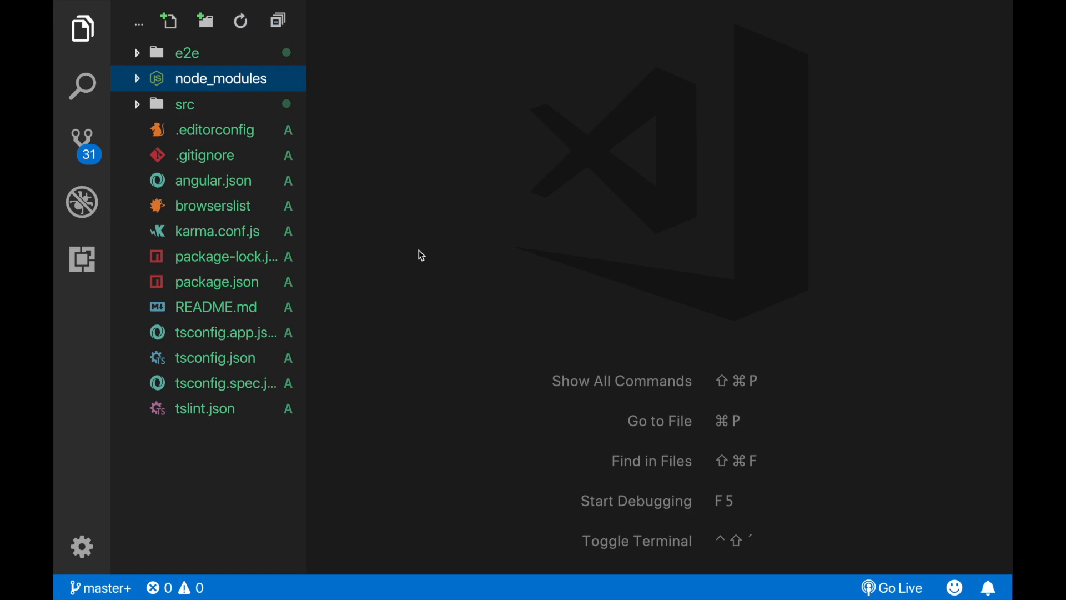
{"action": "mouse_move", "coordinate": [220, 159]}
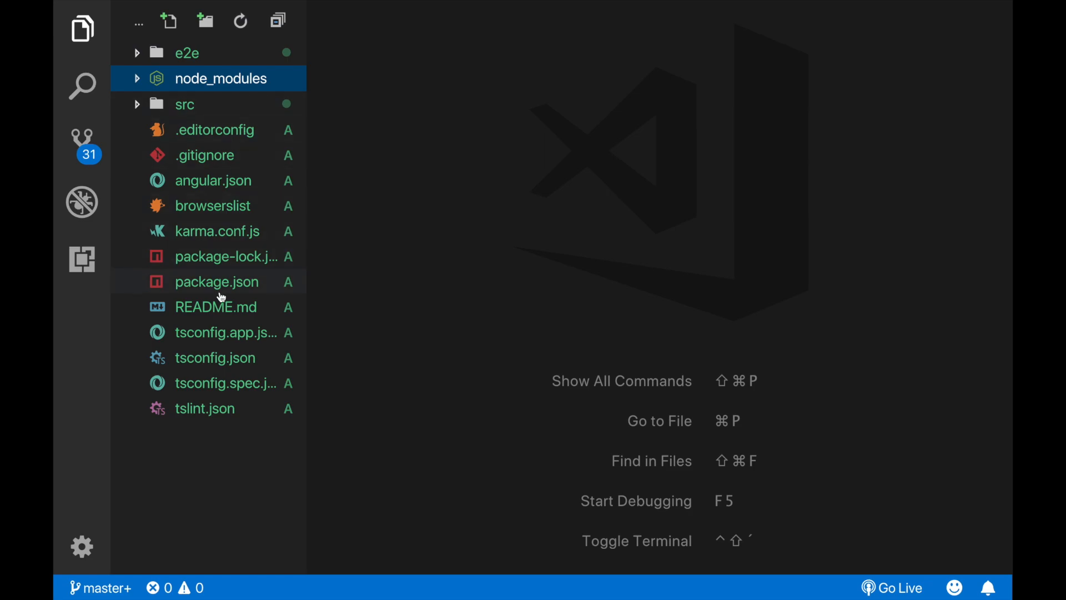
{"action": "mouse_move", "coordinate": [359, 127]}
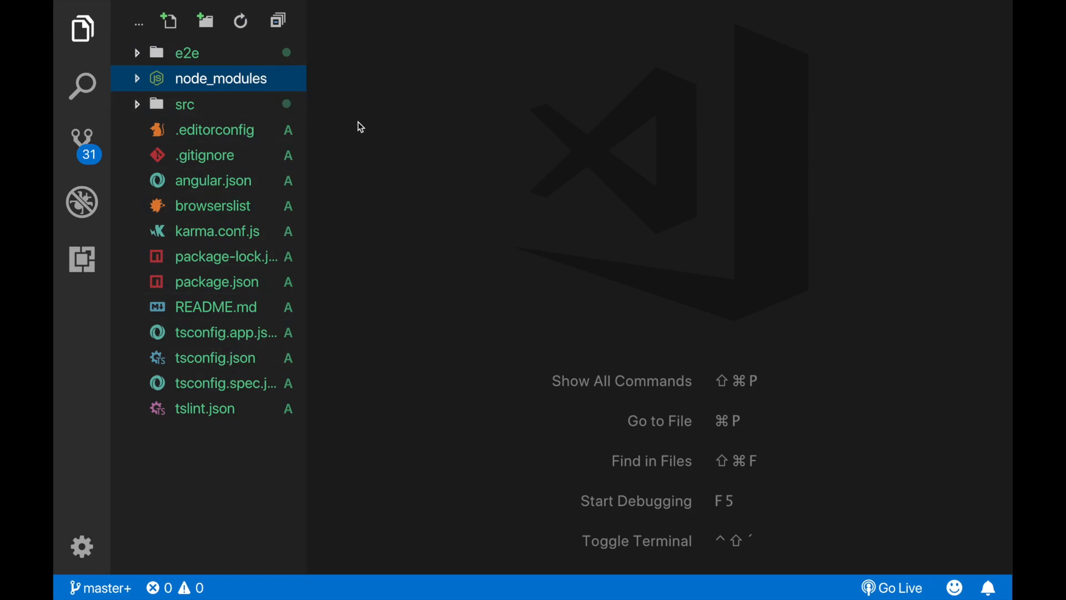
{"action": "mouse_move", "coordinate": [368, 144]}
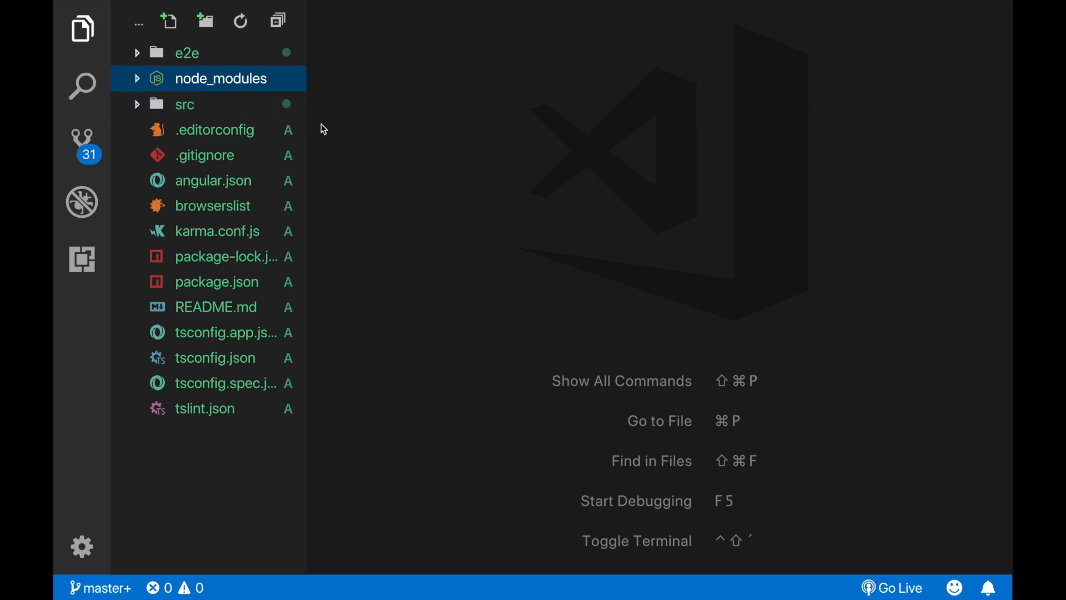
{"action": "mouse_move", "coordinate": [289, 55]}
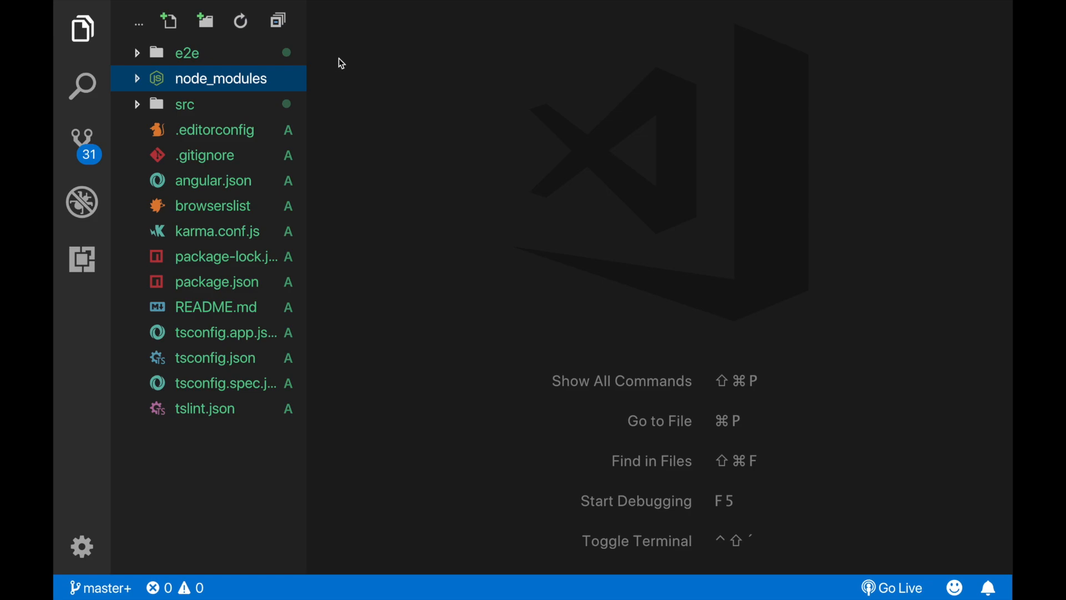
{"action": "mouse_move", "coordinate": [293, 85]}
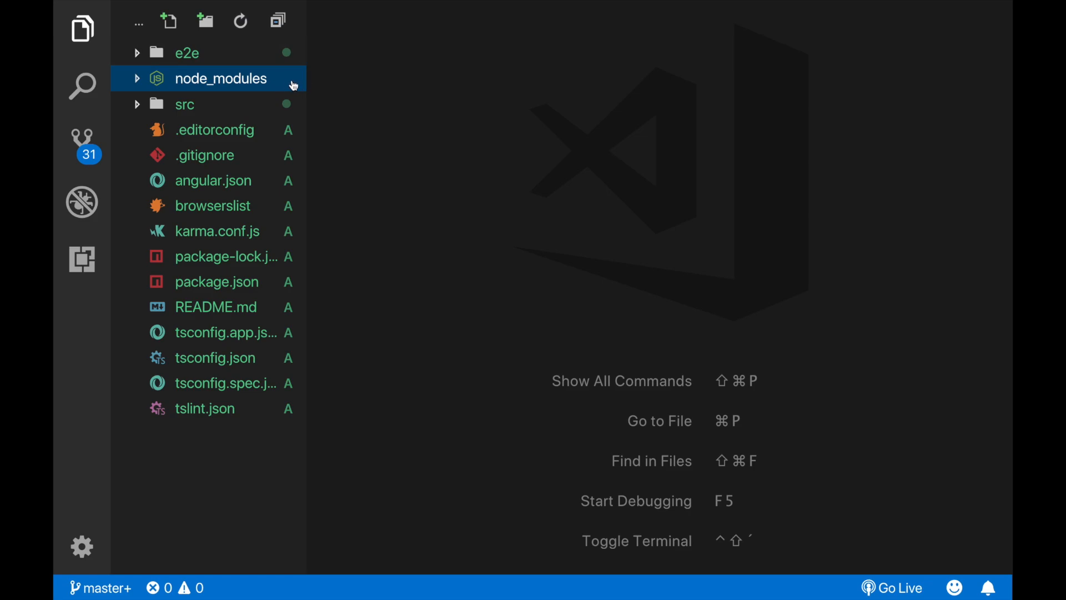
Step: Peek into node_modules and src/app in the Explorer, leaving src expanded
{"action": "left_click", "coordinate": [221, 78]}
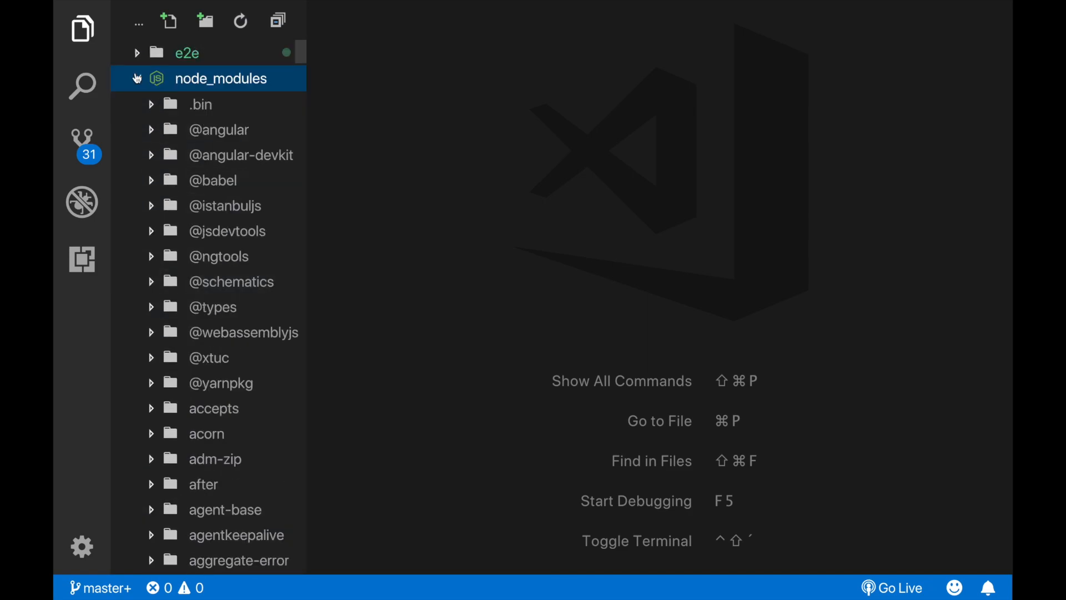
{"action": "left_click", "coordinate": [137, 78]}
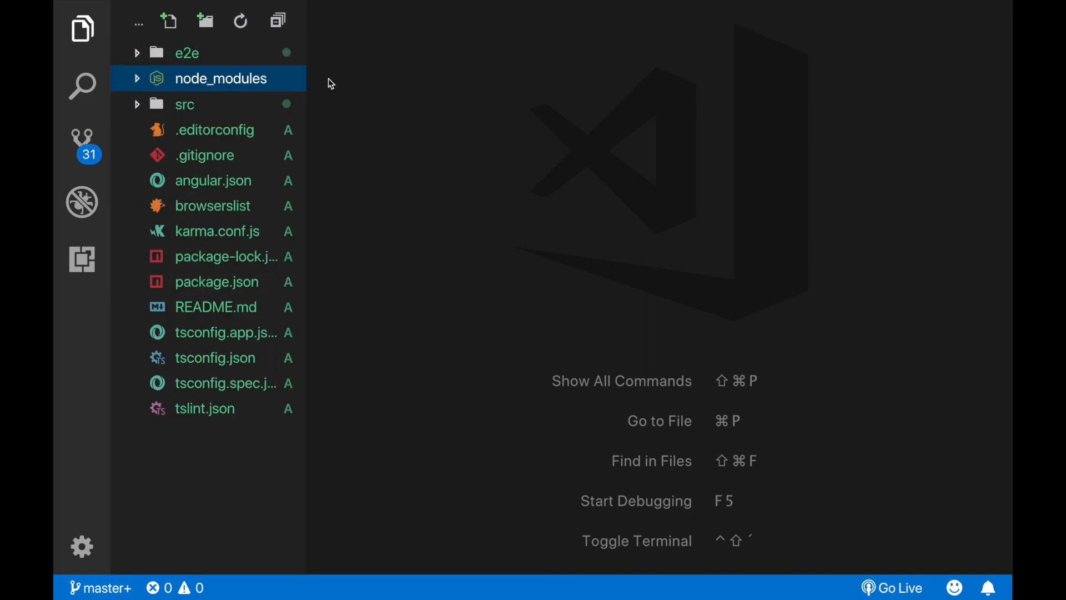
{"action": "mouse_move", "coordinate": [317, 110]}
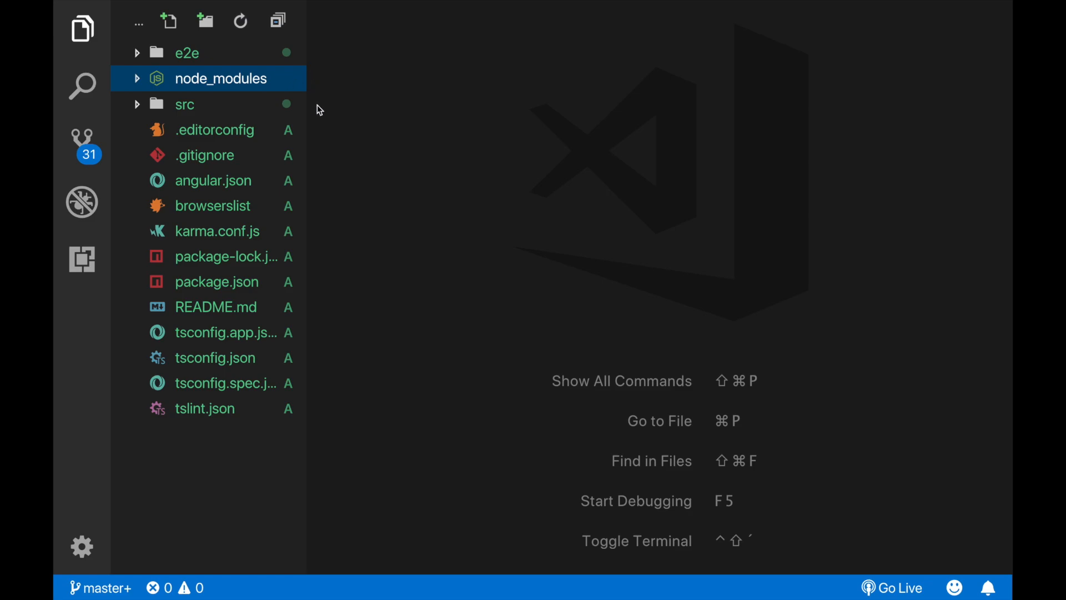
{"action": "mouse_move", "coordinate": [283, 115]}
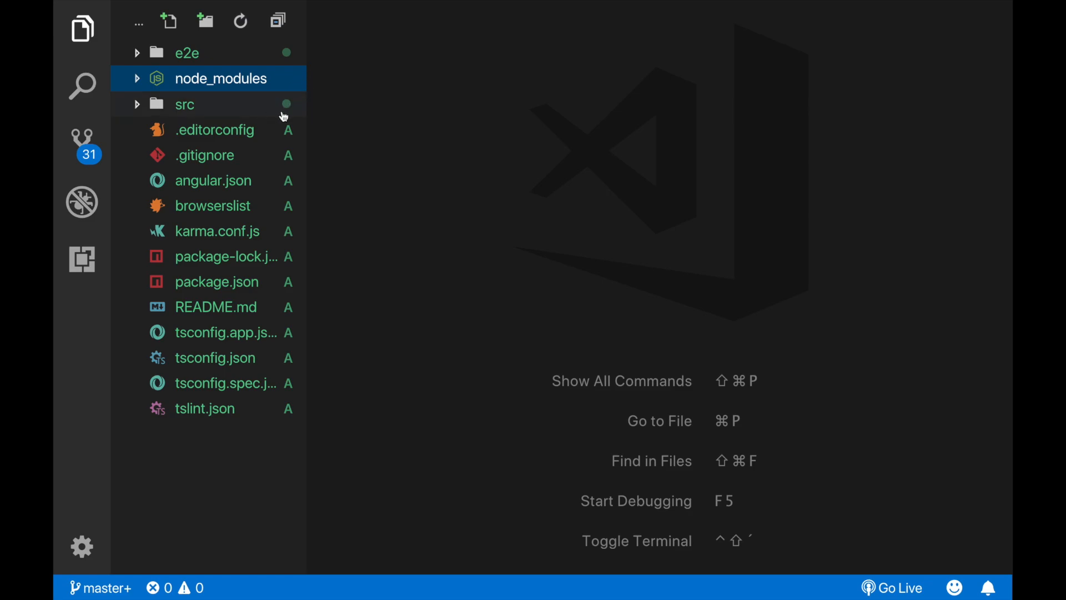
{"action": "mouse_move", "coordinate": [325, 117]}
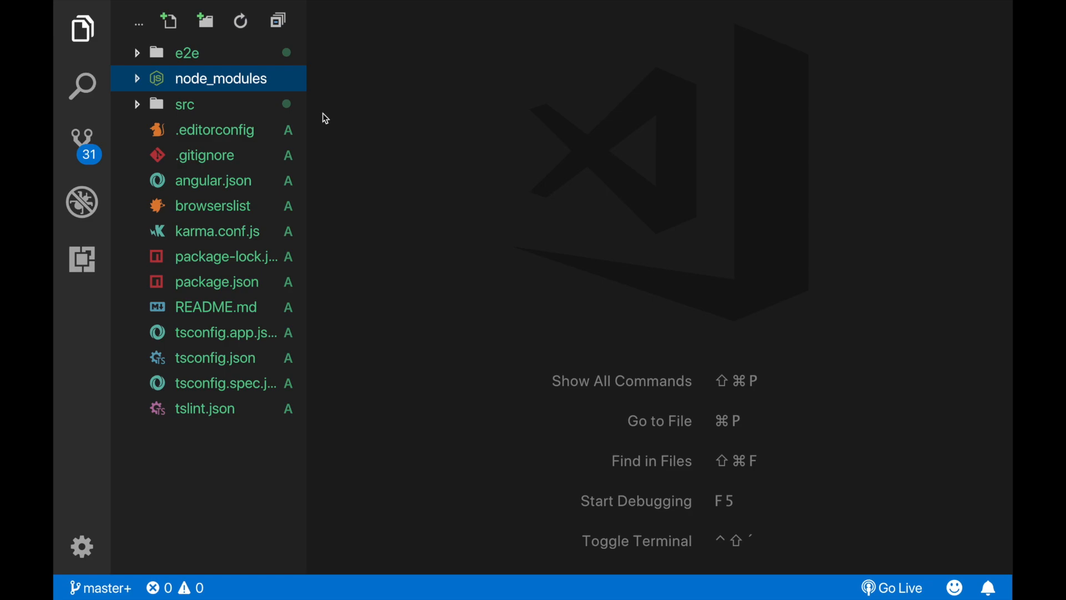
{"action": "mouse_move", "coordinate": [305, 116]}
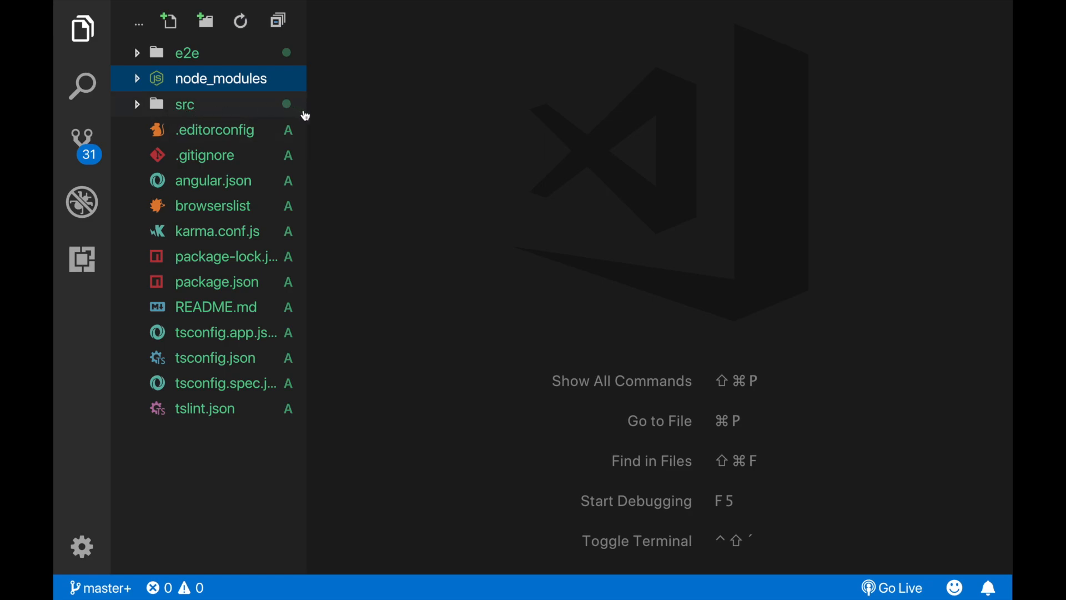
{"action": "mouse_move", "coordinate": [313, 152]}
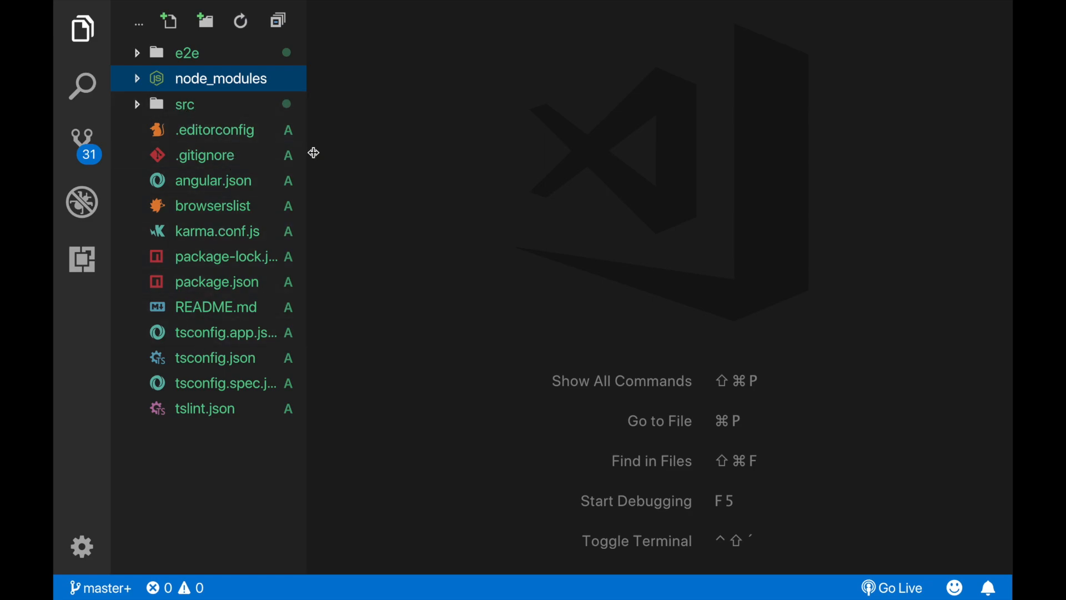
{"action": "mouse_move", "coordinate": [344, 172]}
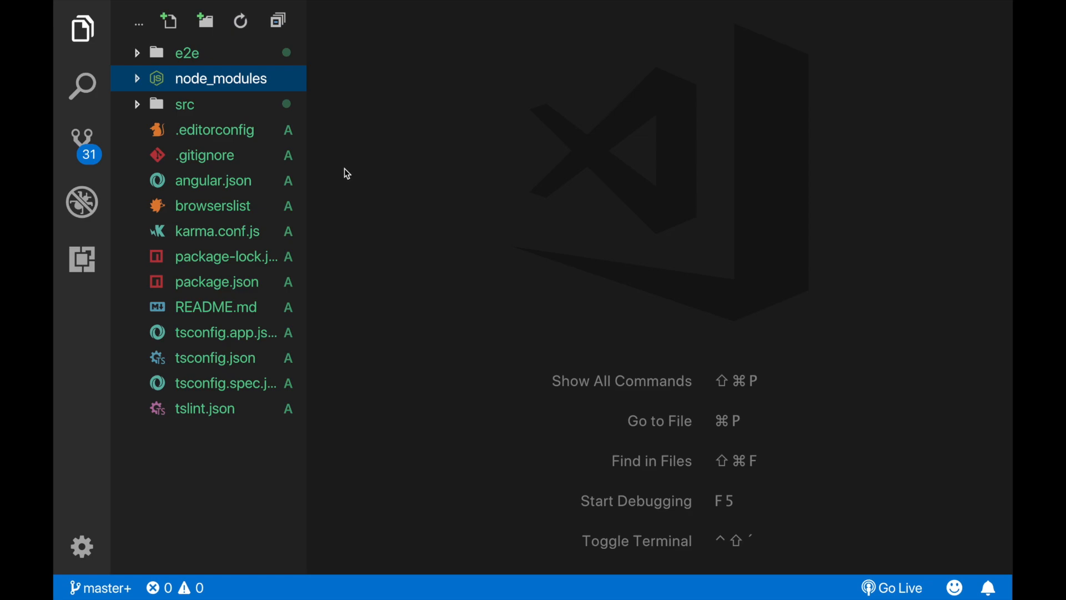
{"action": "left_click", "coordinate": [183, 105]}
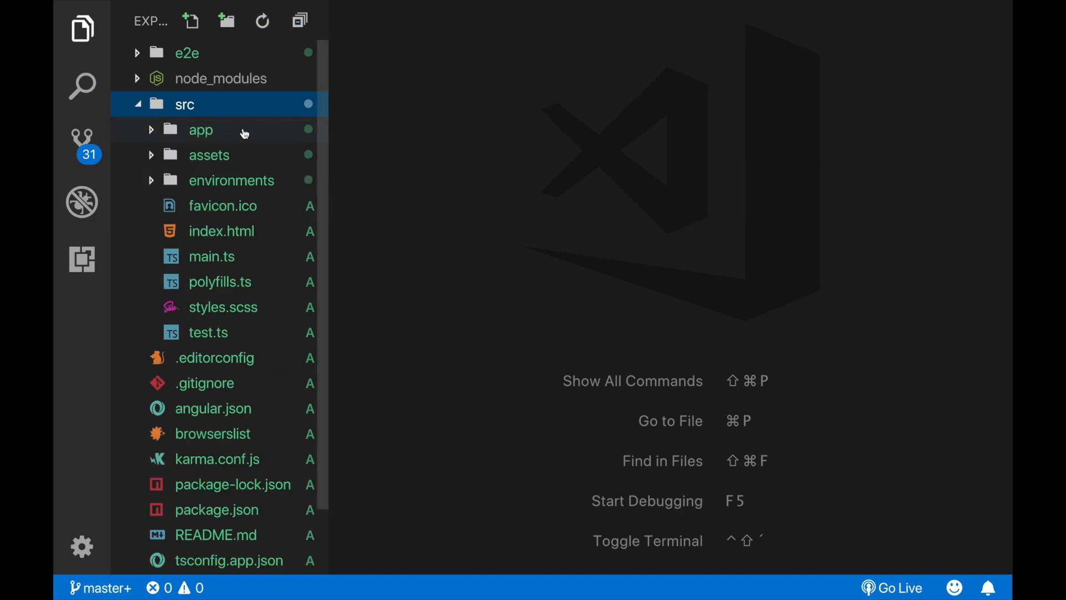
{"action": "mouse_move", "coordinate": [226, 136]}
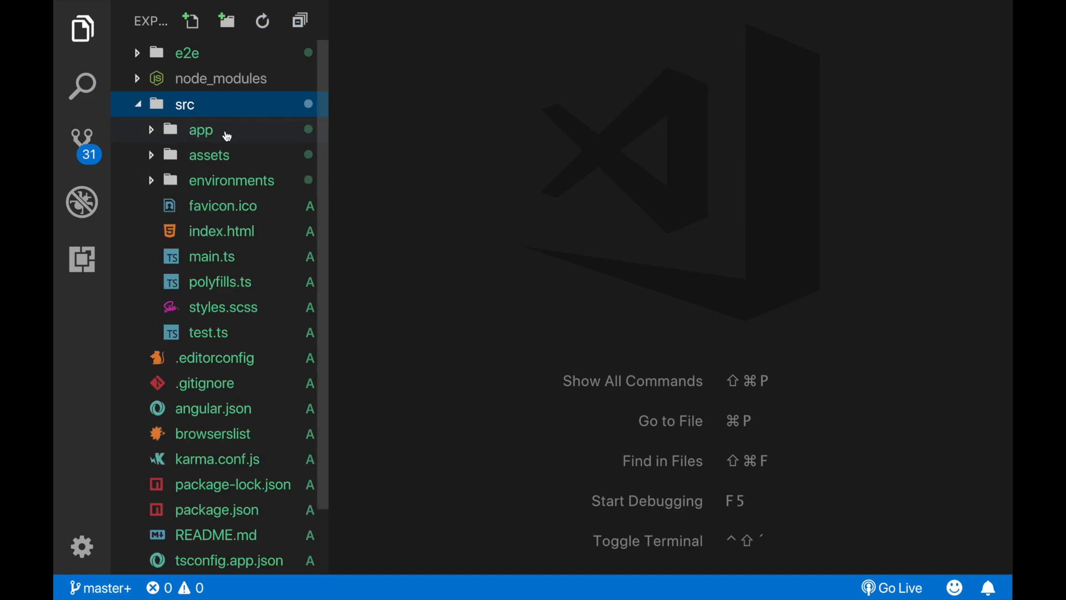
{"action": "left_click", "coordinate": [201, 130]}
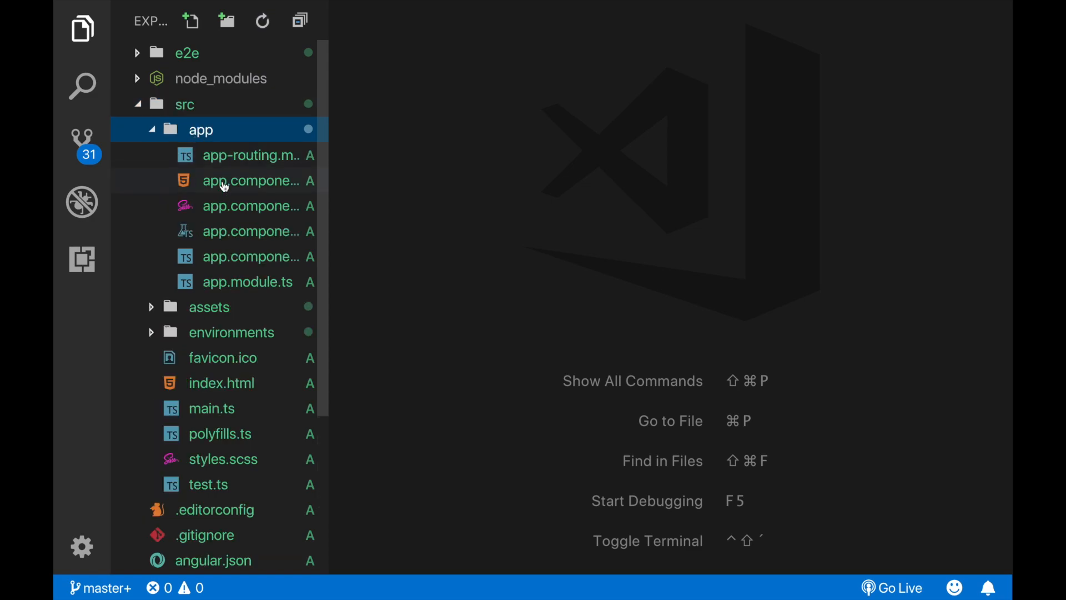
{"action": "mouse_move", "coordinate": [174, 130]}
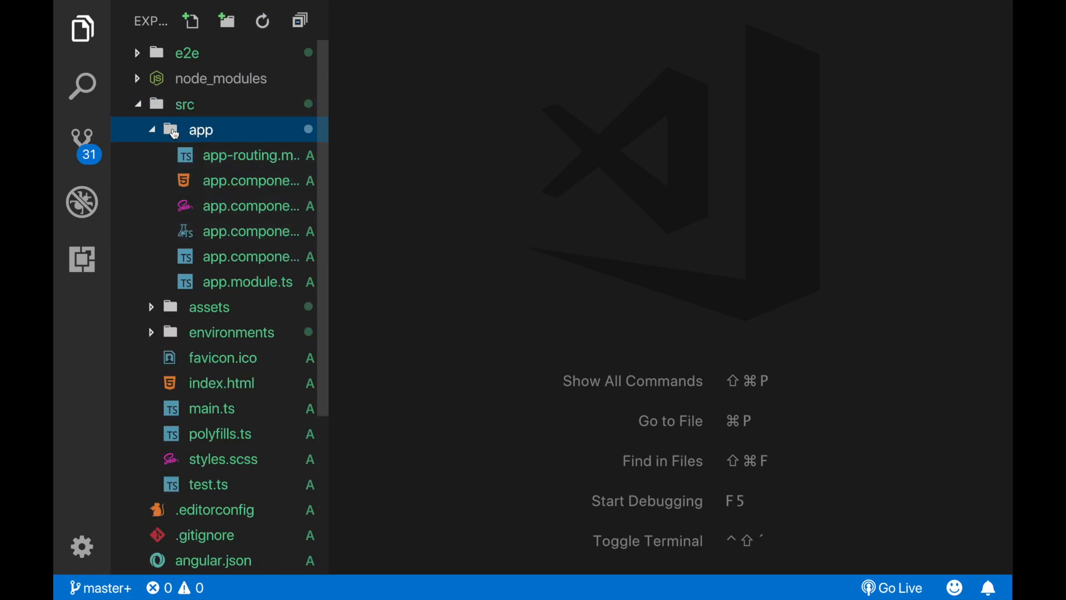
{"action": "left_click", "coordinate": [151, 130]}
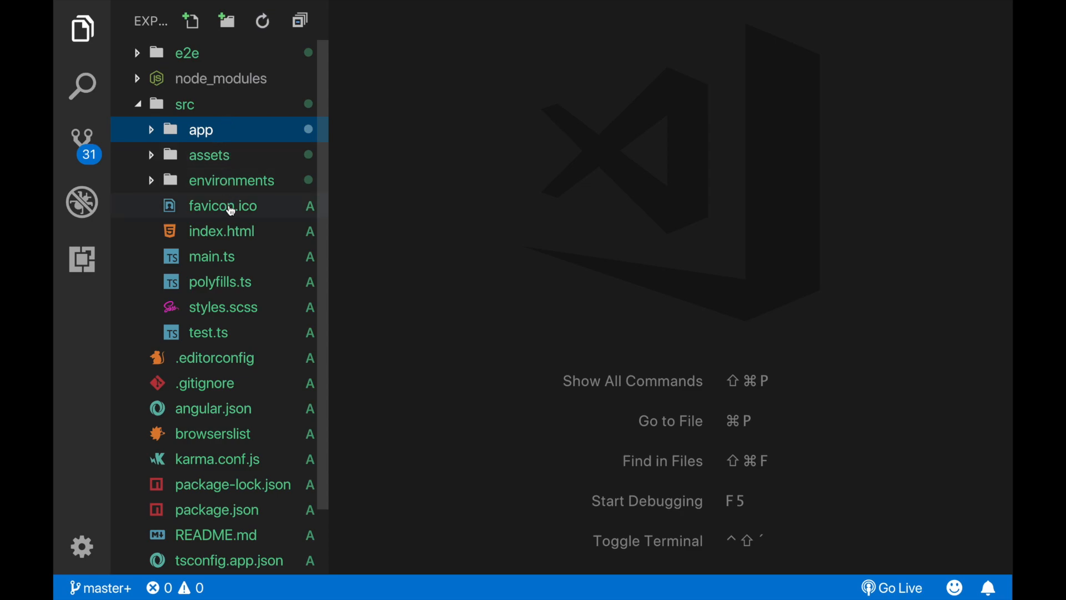
Step: Open index.html to view the app-root element inside the body
{"action": "left_click", "coordinate": [223, 231]}
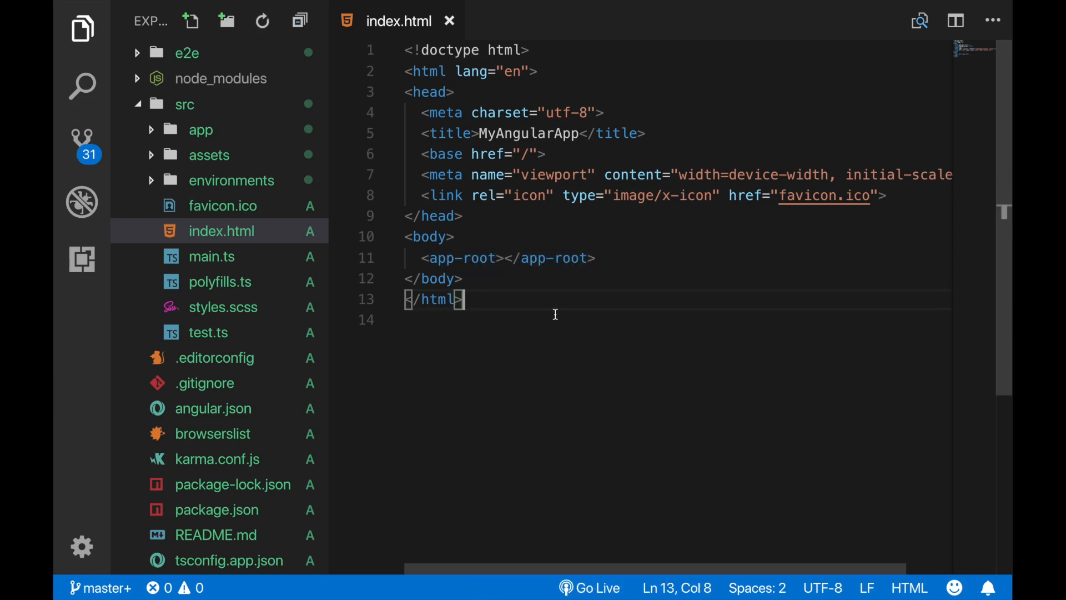
{"action": "mouse_move", "coordinate": [419, 258]}
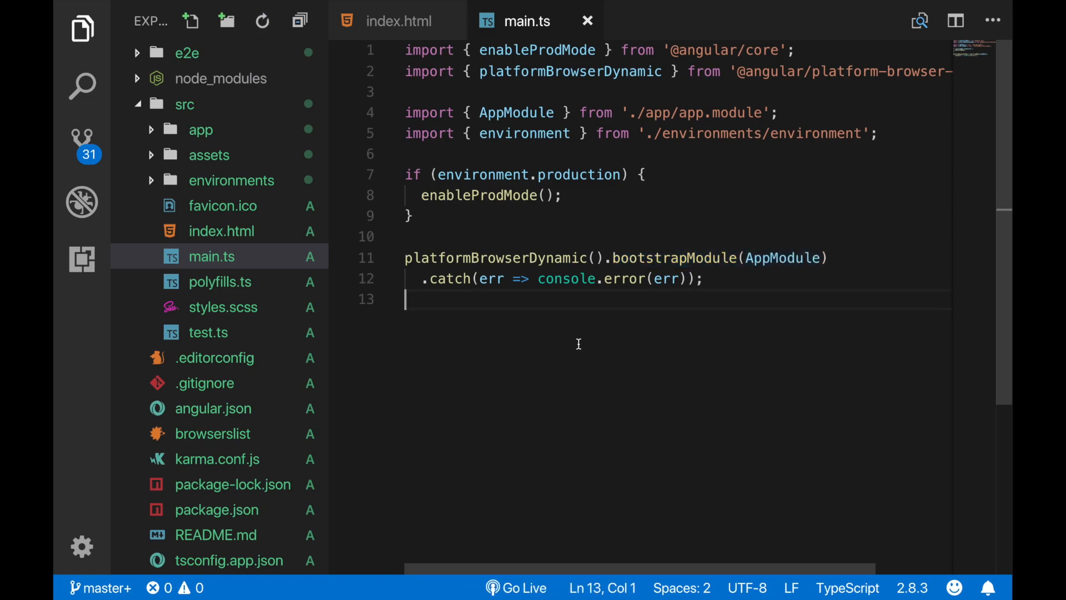
{"action": "mouse_move", "coordinate": [615, 263]}
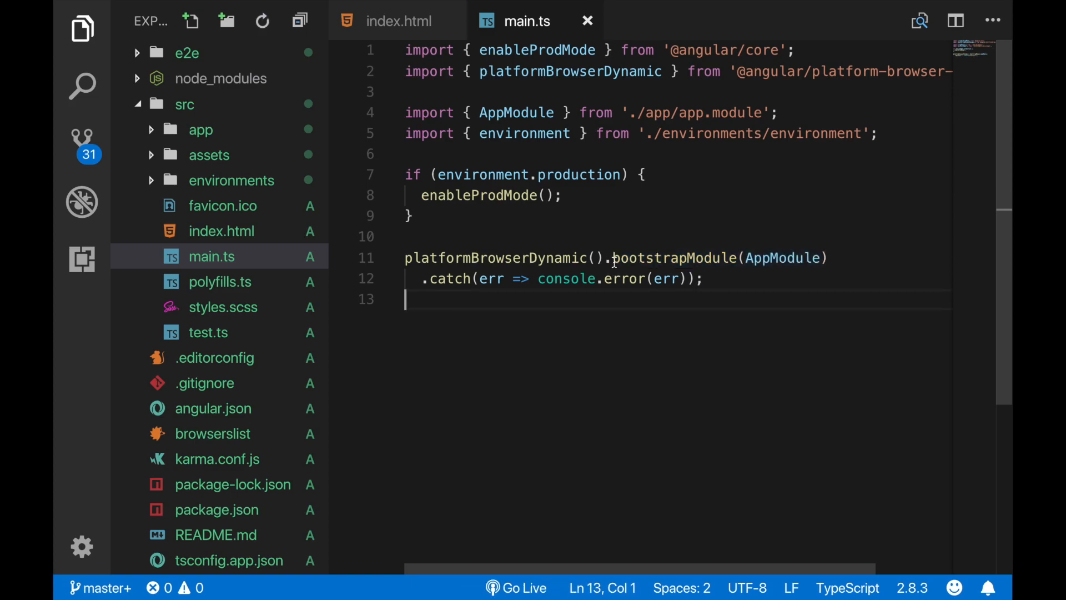
Step: View styles.scss and test.ts, then close the extra tabs so only index.html remains
{"action": "double_click", "coordinate": [783, 257]}
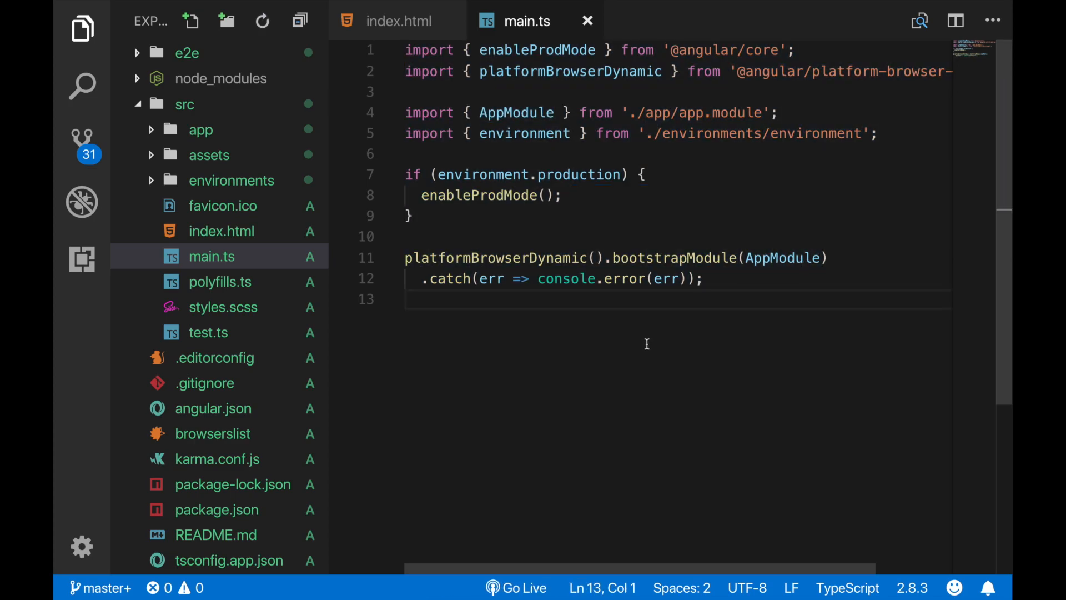
{"action": "key", "text": "ctrl+a"}
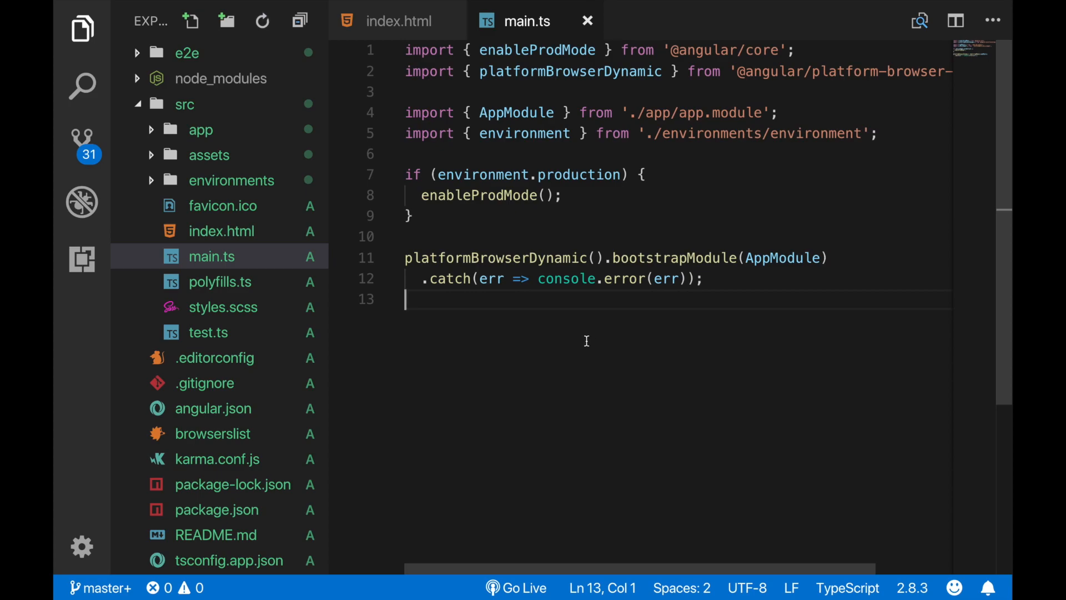
{"action": "left_click", "coordinate": [222, 307]}
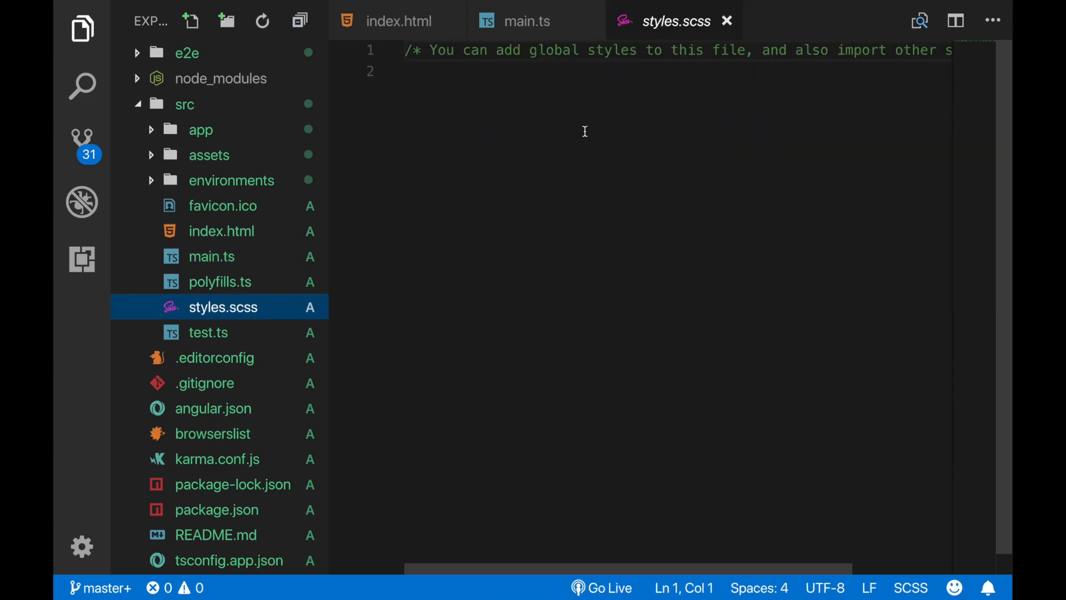
{"action": "mouse_move", "coordinate": [621, 295]}
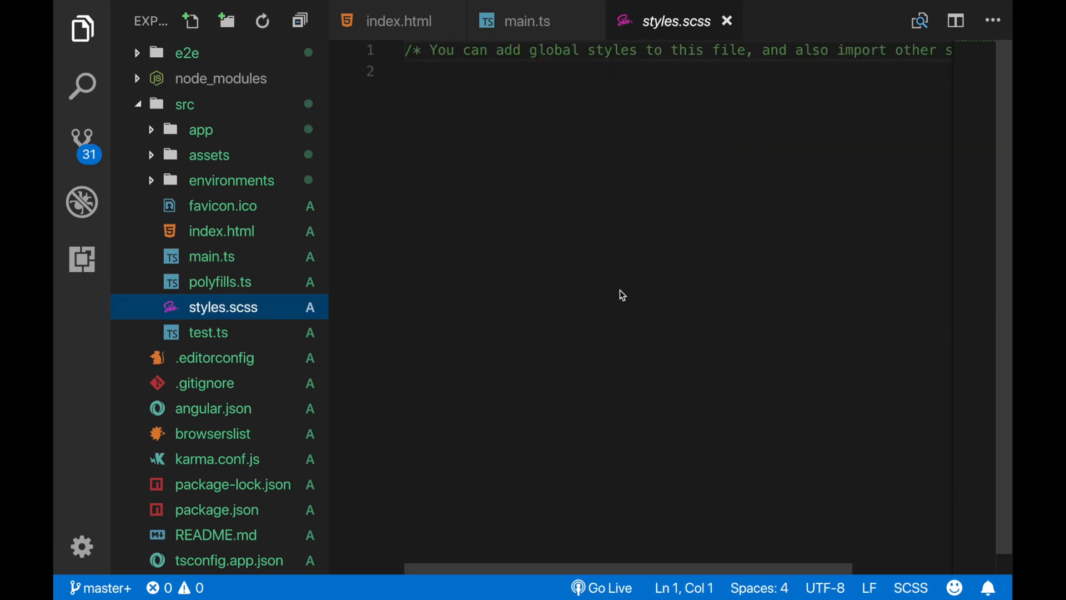
{"action": "mouse_move", "coordinate": [554, 84]}
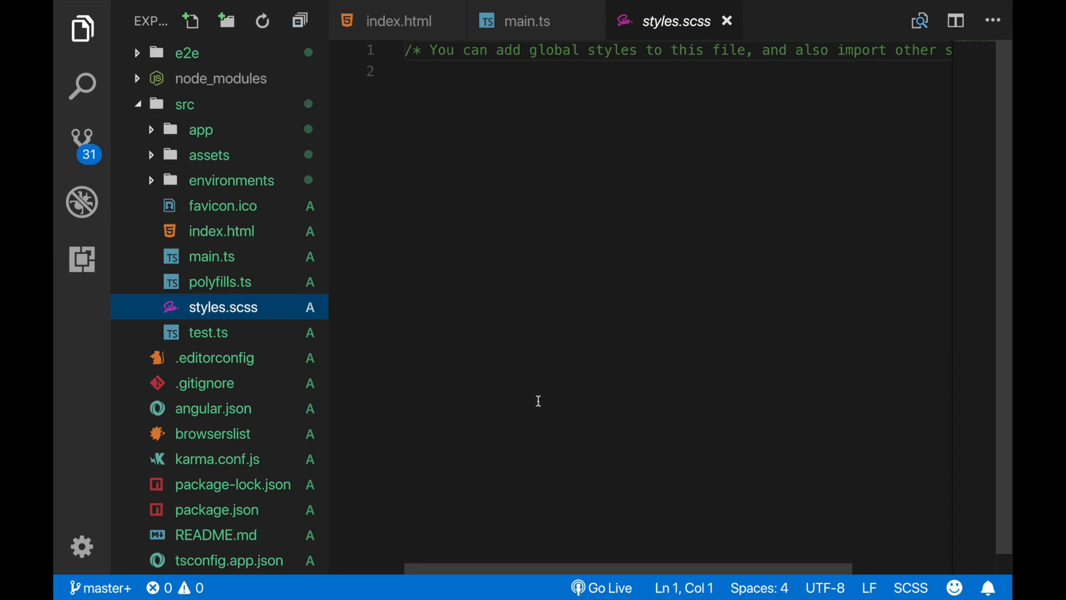
{"action": "mouse_move", "coordinate": [541, 186]}
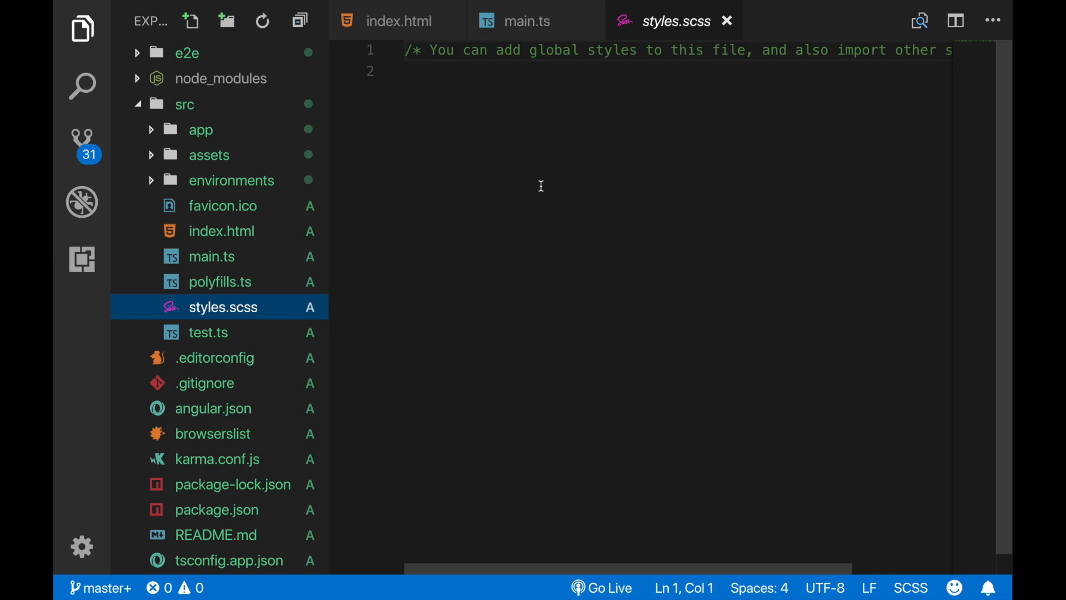
{"action": "left_click", "coordinate": [208, 332]}
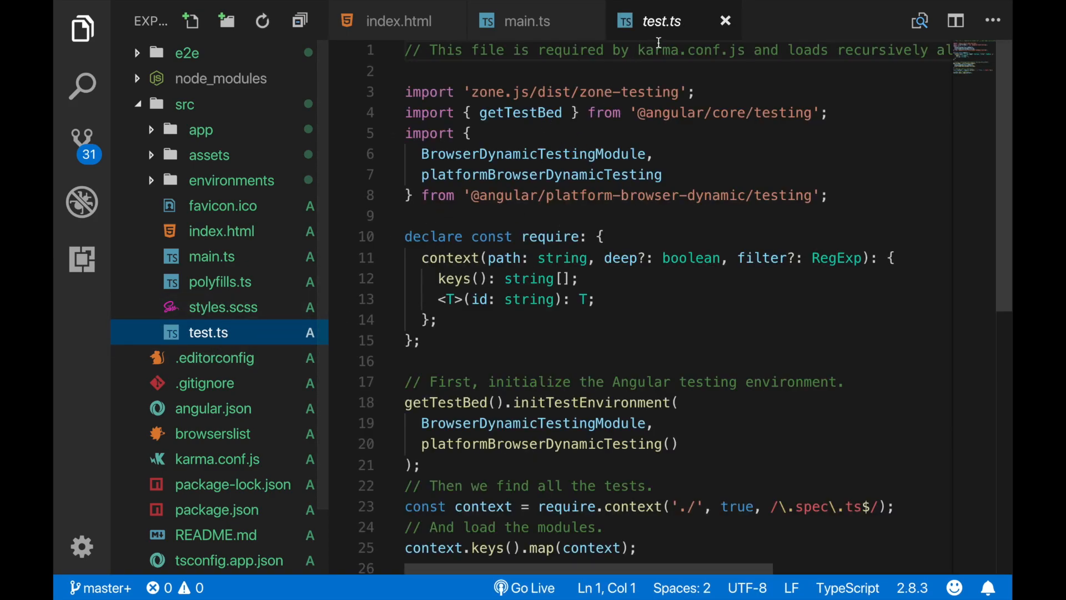
{"action": "left_click", "coordinate": [399, 21]}
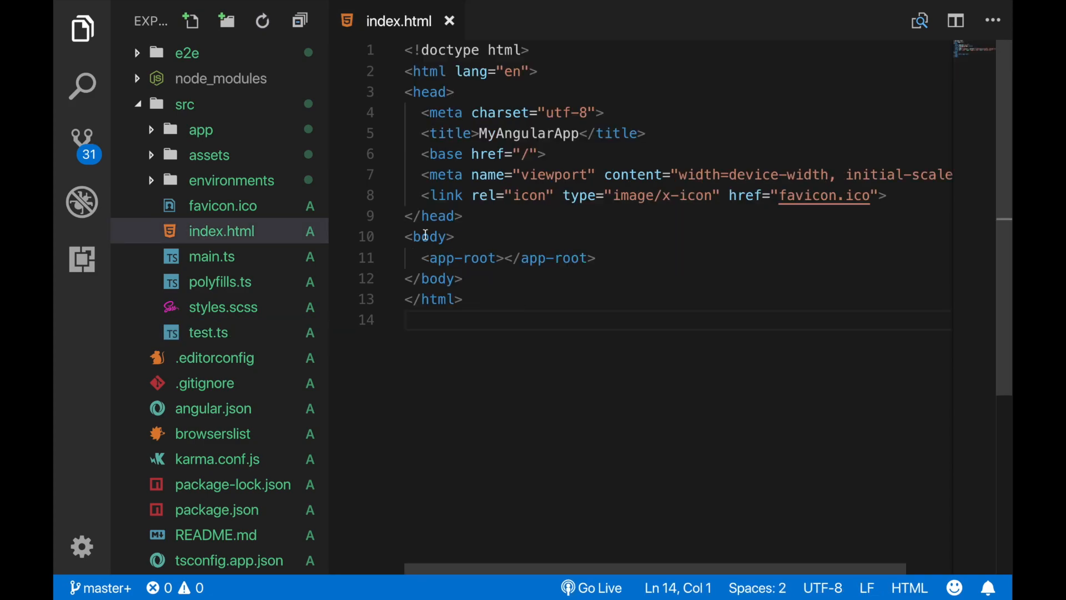
Step: Open app.component.ts from src/app and read its class declaration
{"action": "left_click", "coordinate": [200, 130]}
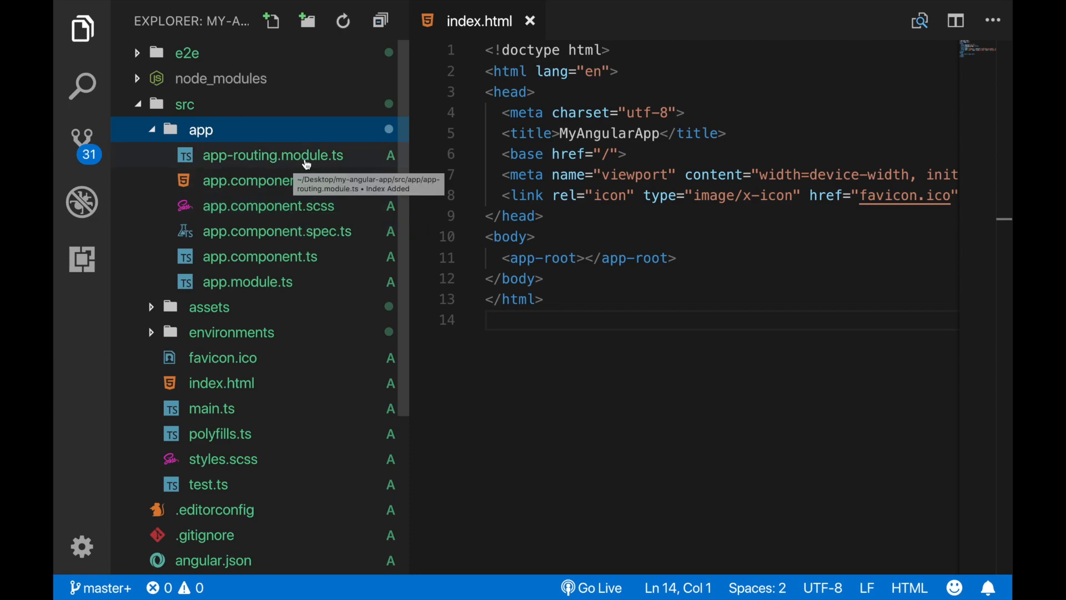
{"action": "mouse_move", "coordinate": [333, 156]}
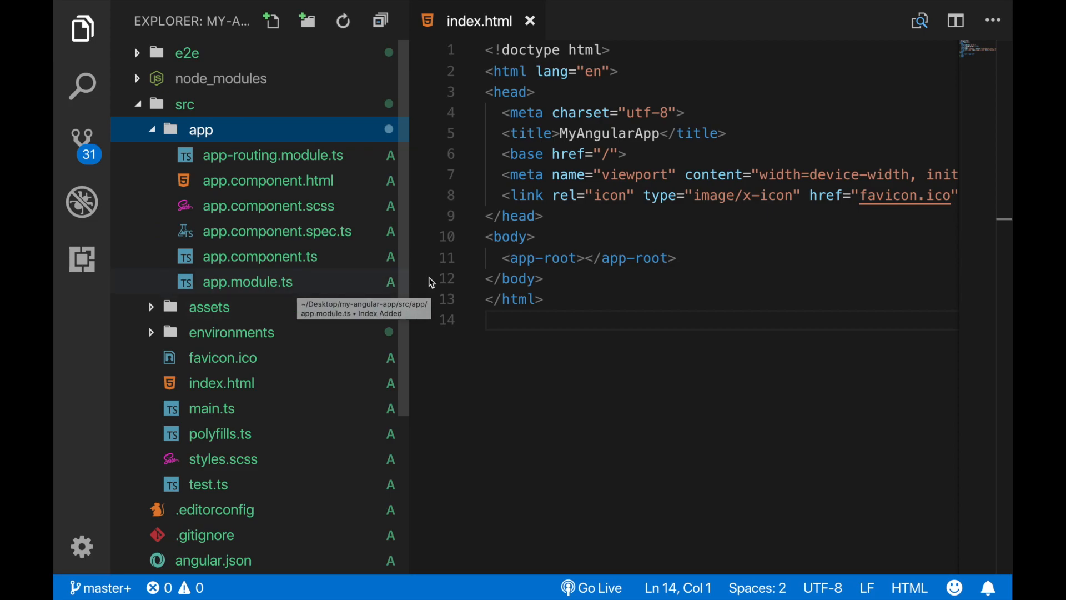
{"action": "scroll", "scroll_direction": "down", "scroll_amount": 3}
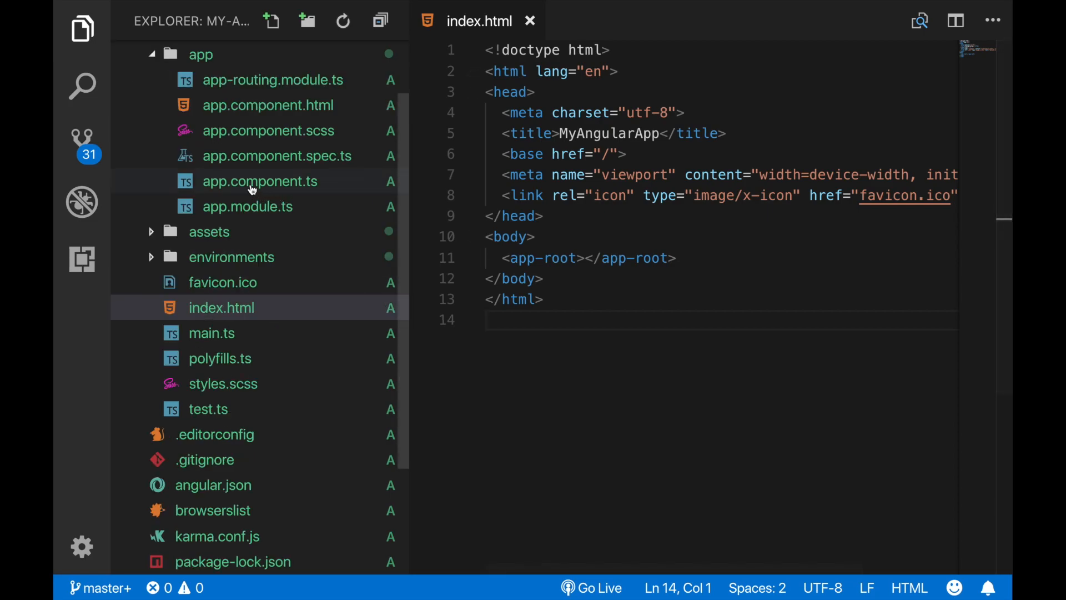
{"action": "left_click", "coordinate": [259, 181]}
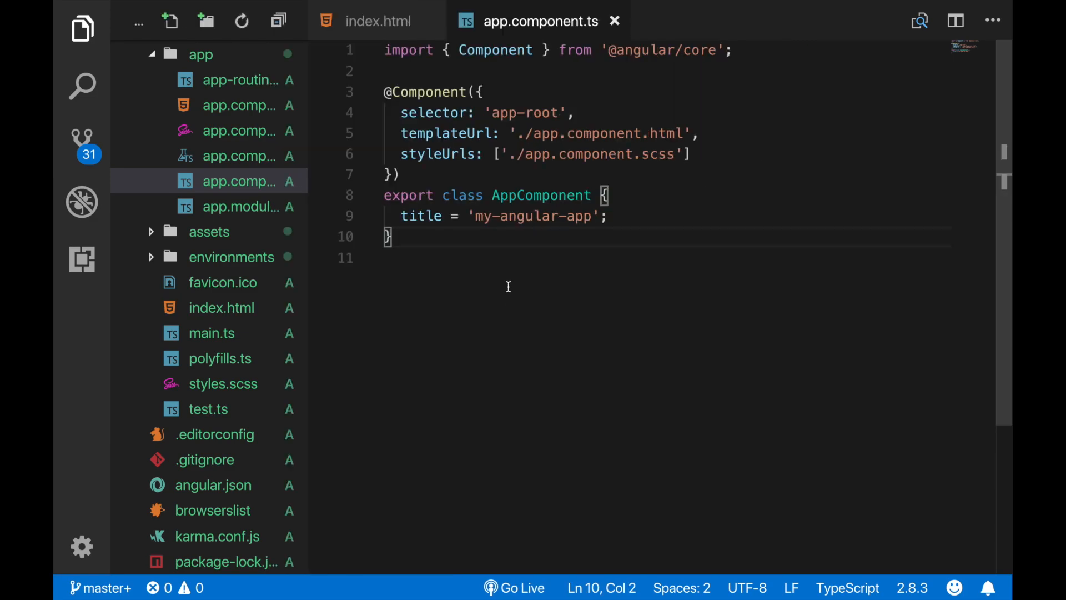
{"action": "left_click_drag", "start_coordinate": [417, 195], "coordinate": [492, 196]}
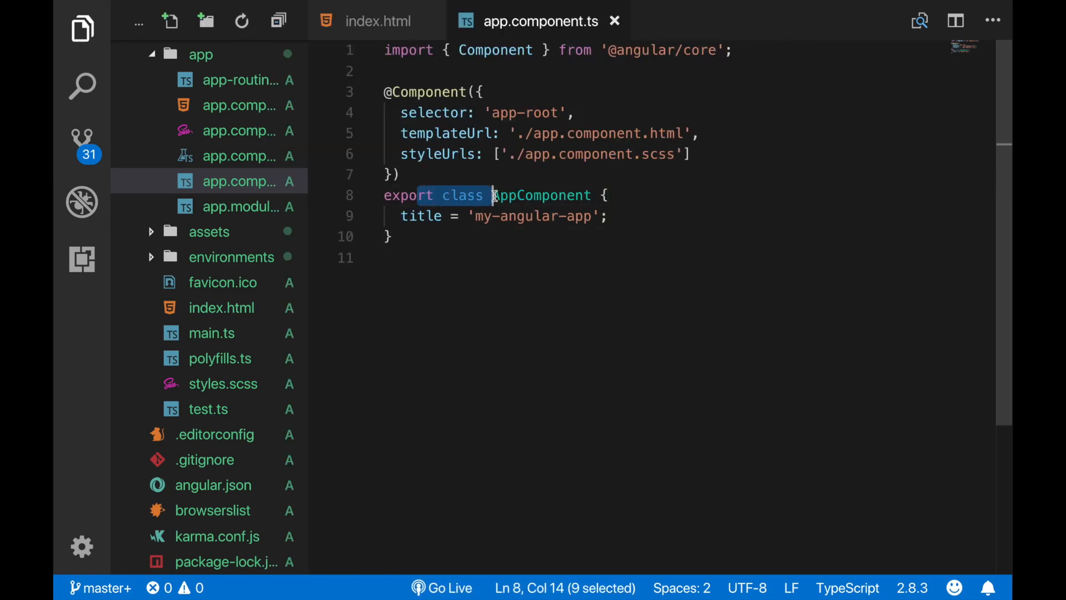
{"action": "left_click_drag", "start_coordinate": [493, 196], "coordinate": [538, 195]}
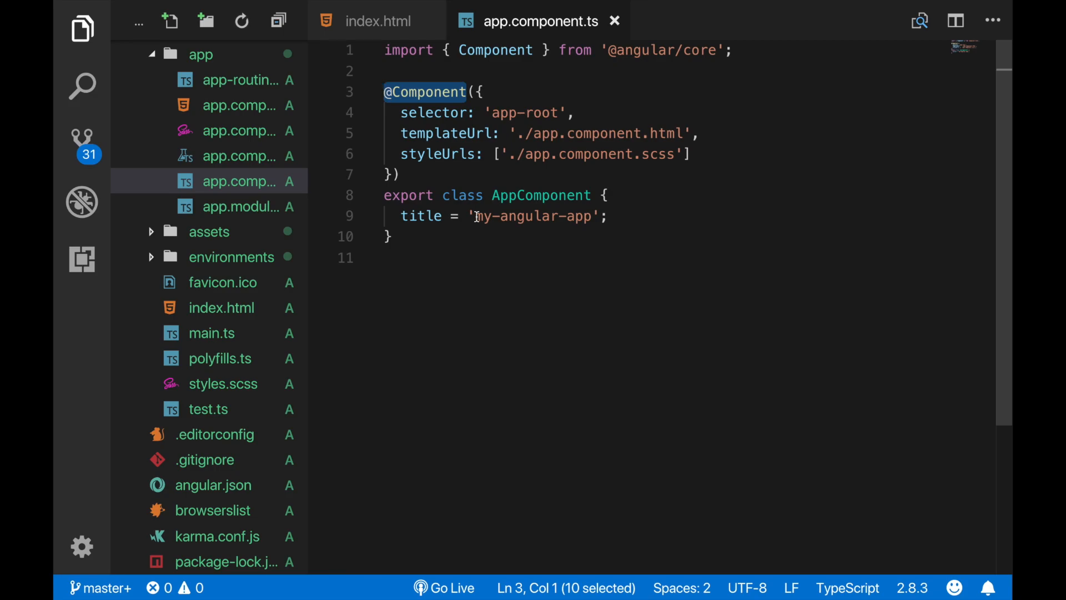
{"action": "left_click", "coordinate": [450, 195]}
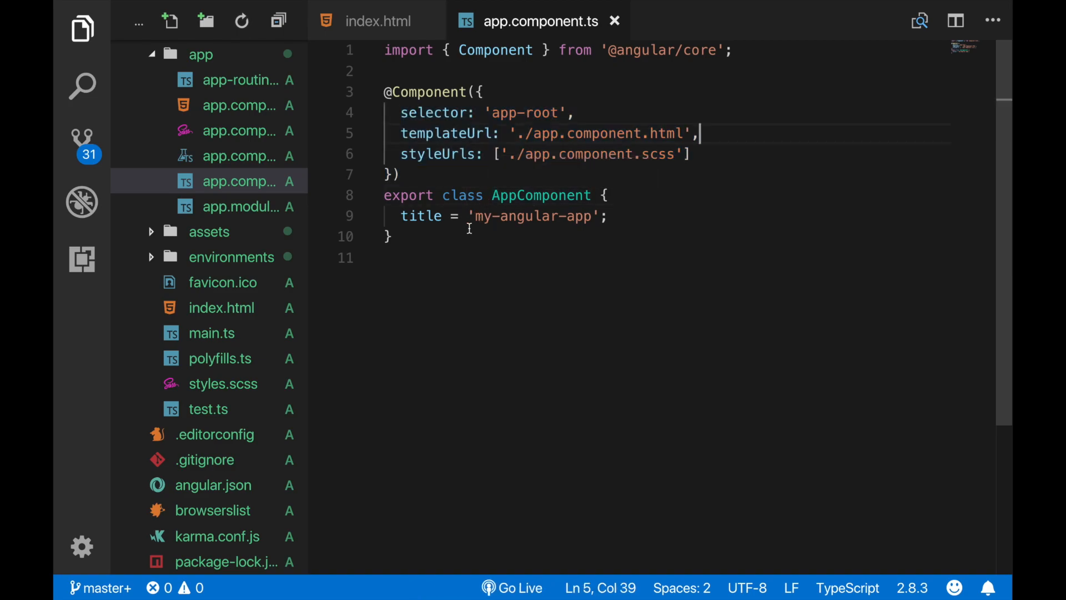
Step: Review the AppComponent decorator's selector, templateUrl and style declarations
{"action": "left_click_drag", "start_coordinate": [401, 50], "coordinate": [651, 50]}
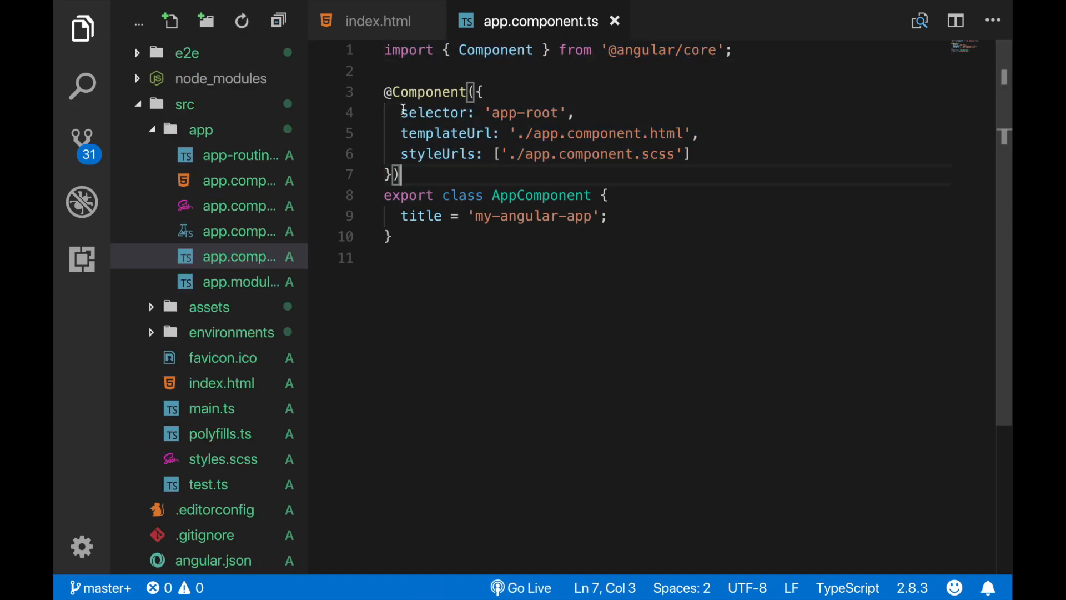
{"action": "left_click_drag", "start_coordinate": [400, 112], "coordinate": [565, 113]}
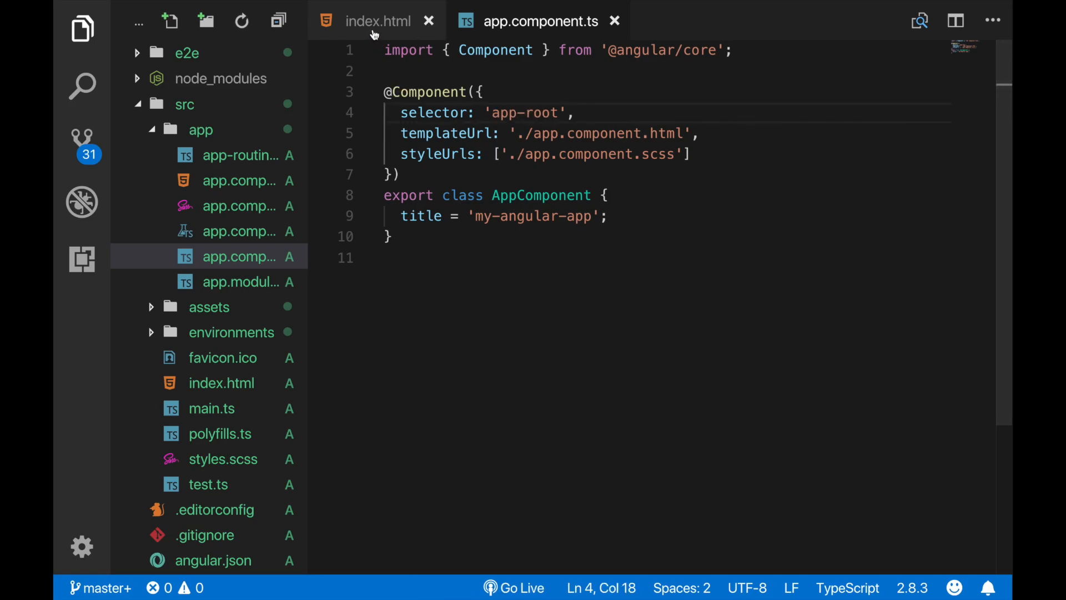
{"action": "left_click", "coordinate": [378, 21]}
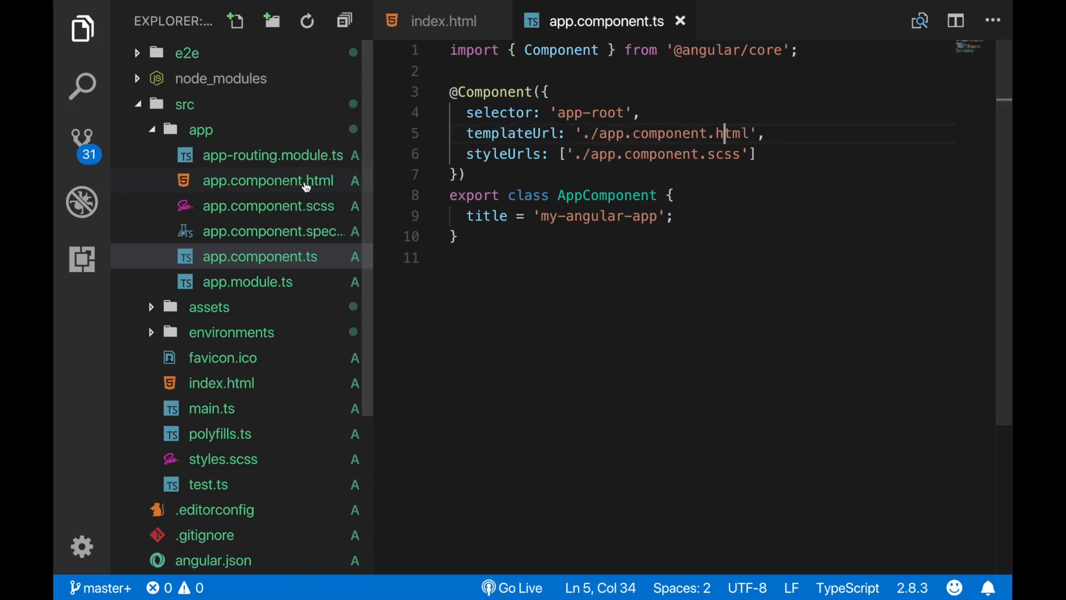
{"action": "left_click_drag", "start_coordinate": [466, 154], "coordinate": [570, 153]}
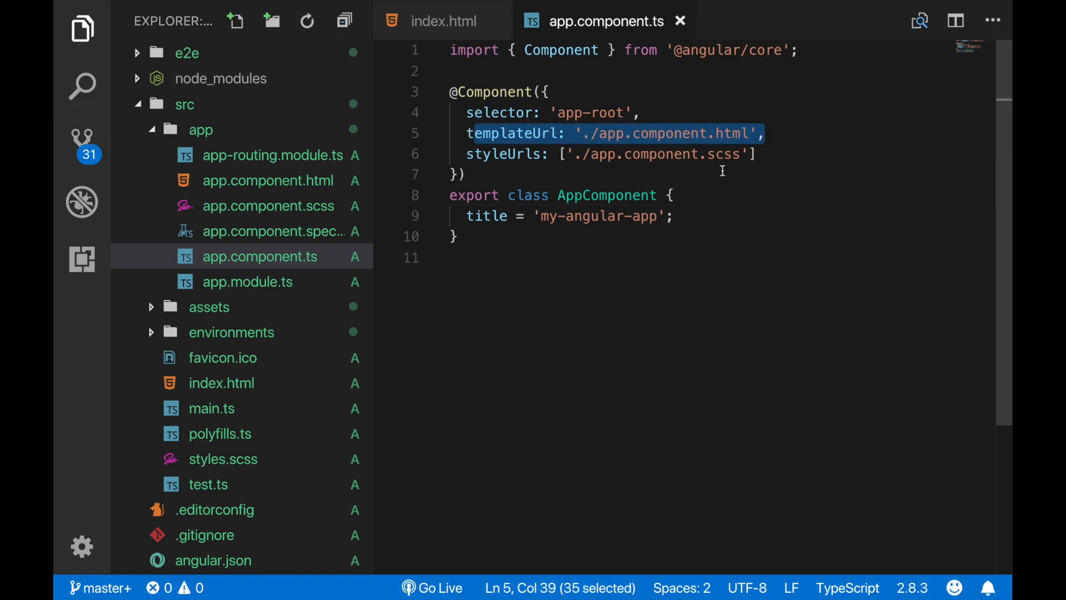
{"action": "left_click", "coordinate": [461, 174]}
{"action": "type", "text": "cd"}
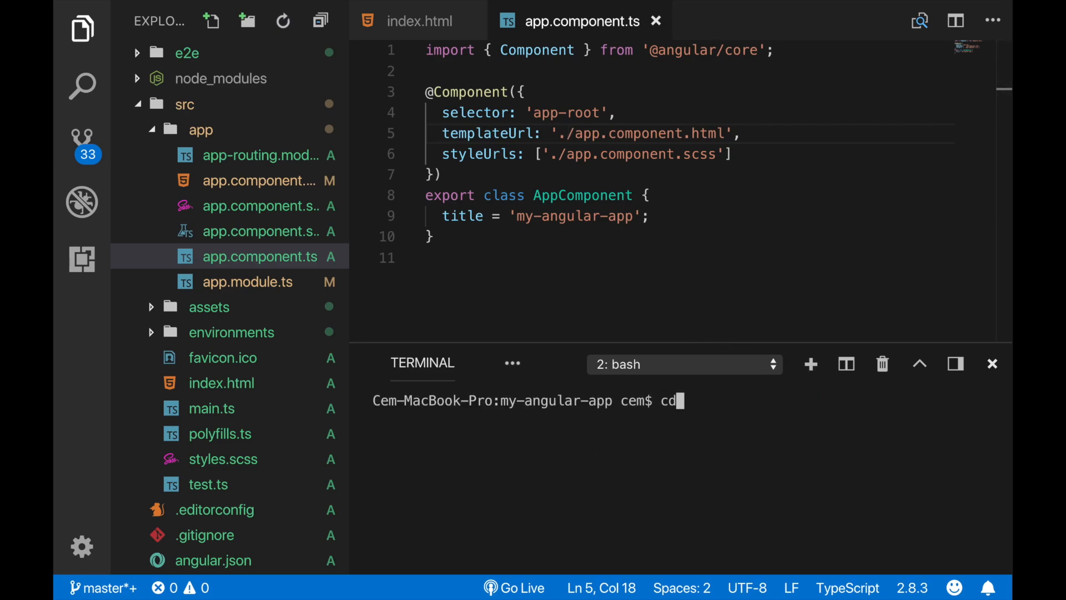
Step: In the terminal change to src/app and generate a component named first with ng g c
{"action": "type", "text": "src/app"}
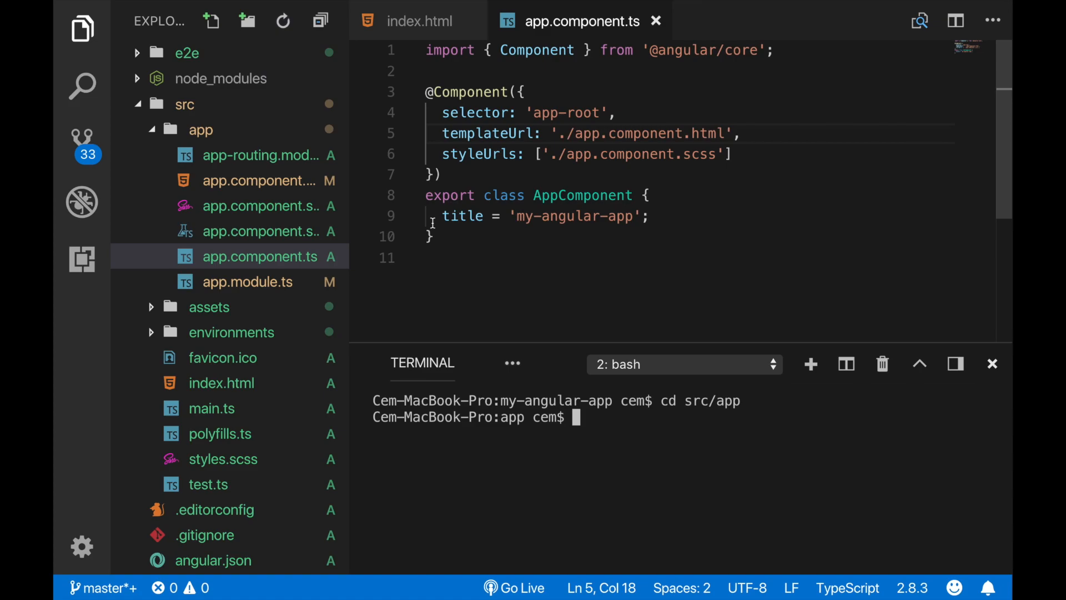
{"action": "mouse_move", "coordinate": [468, 231]}
{"action": "type", "text": "ng g"}
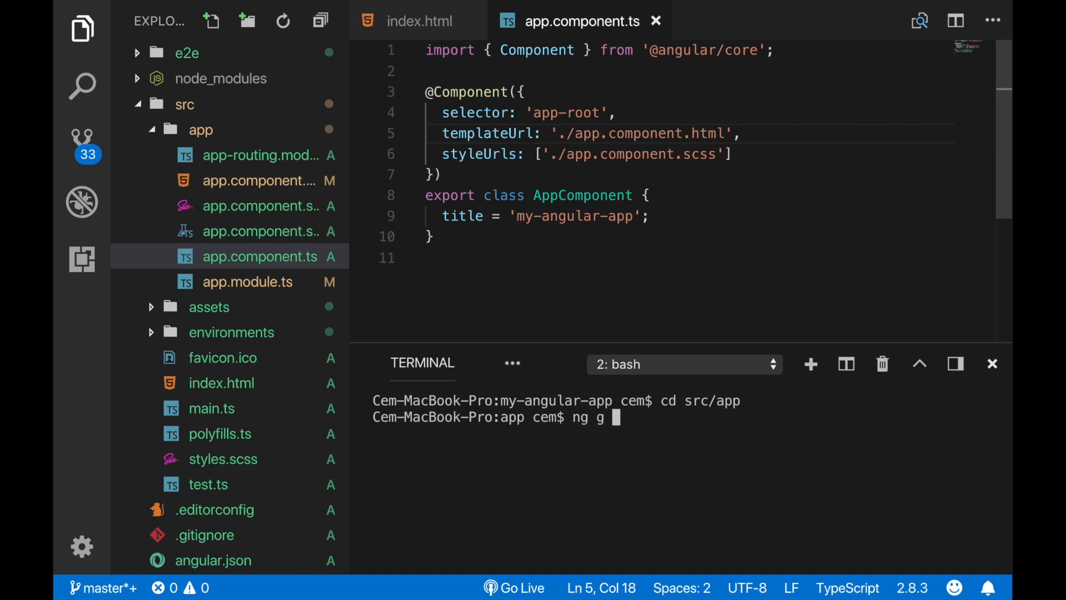
{"action": "type", "text": "c"}
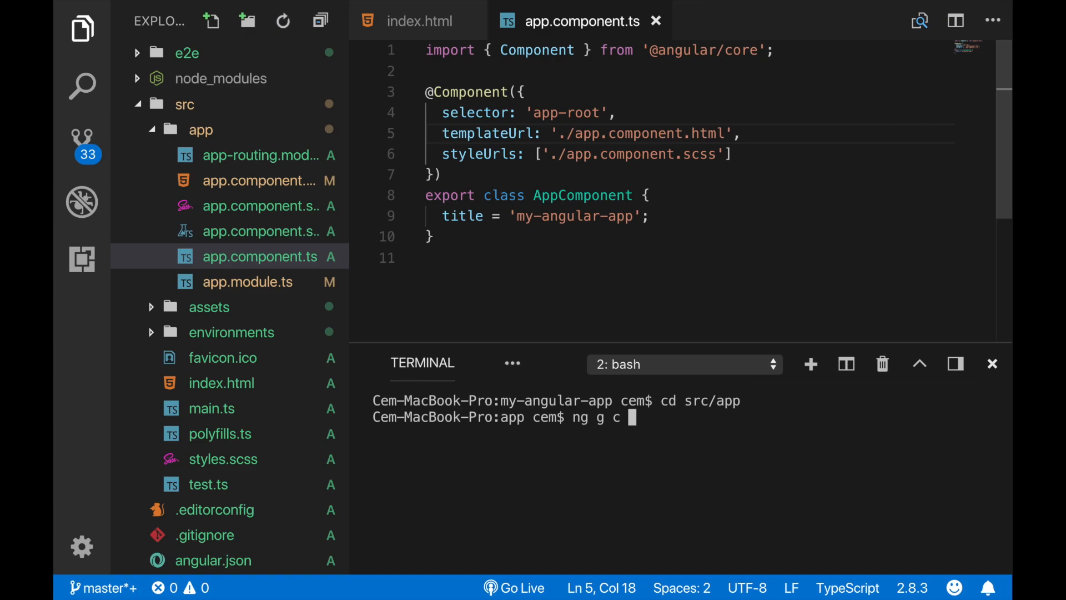
{"action": "type", "text": "firs"}
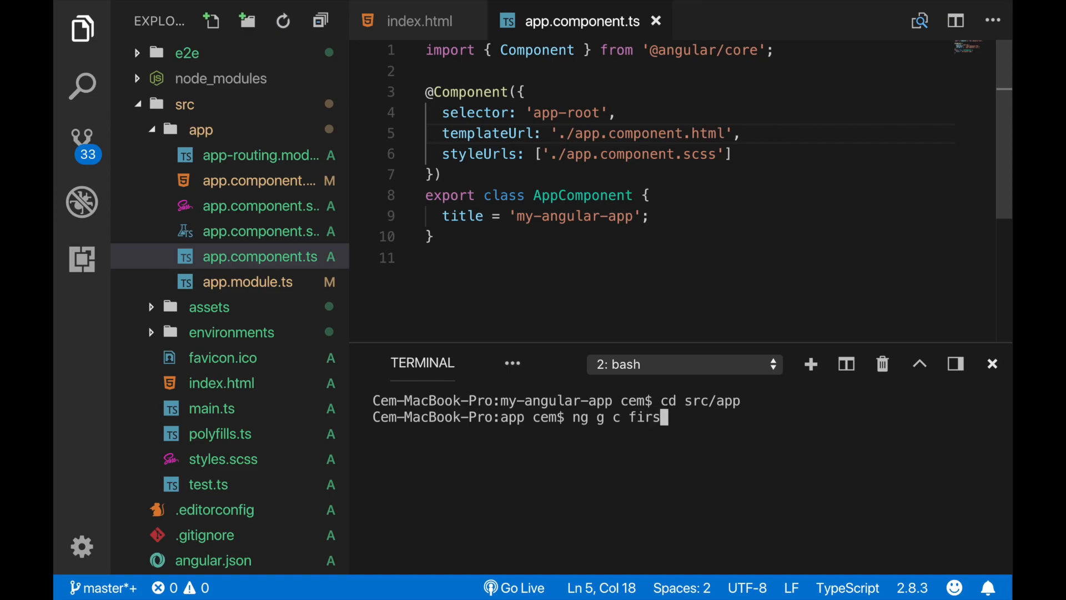
{"action": "type", "text": "t"}
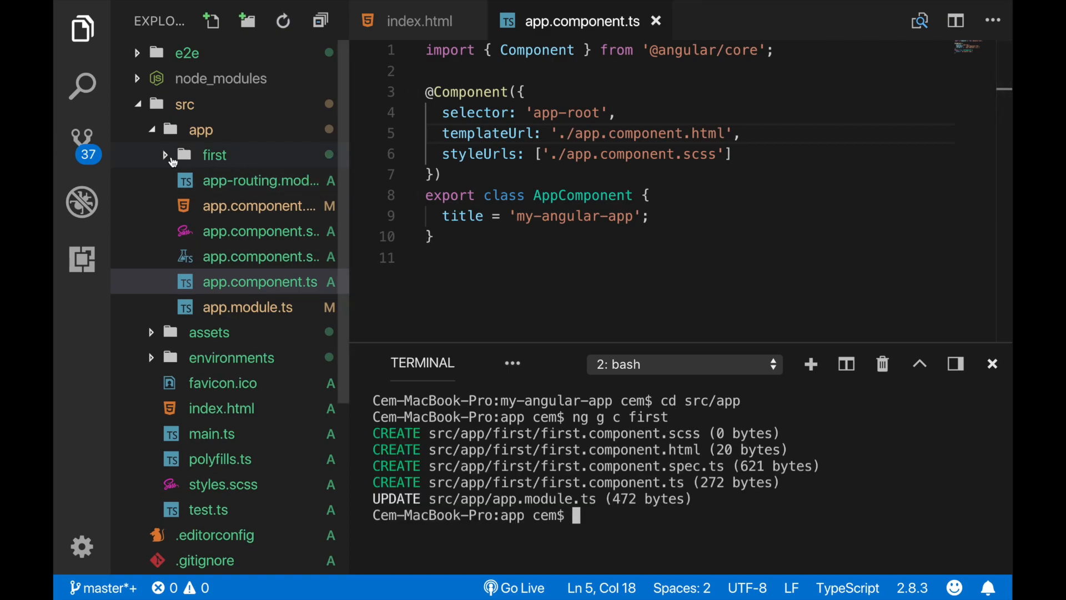
Step: Expand the new first folder and open first.component.html reading 'first works!'
{"action": "left_click", "coordinate": [215, 155]}
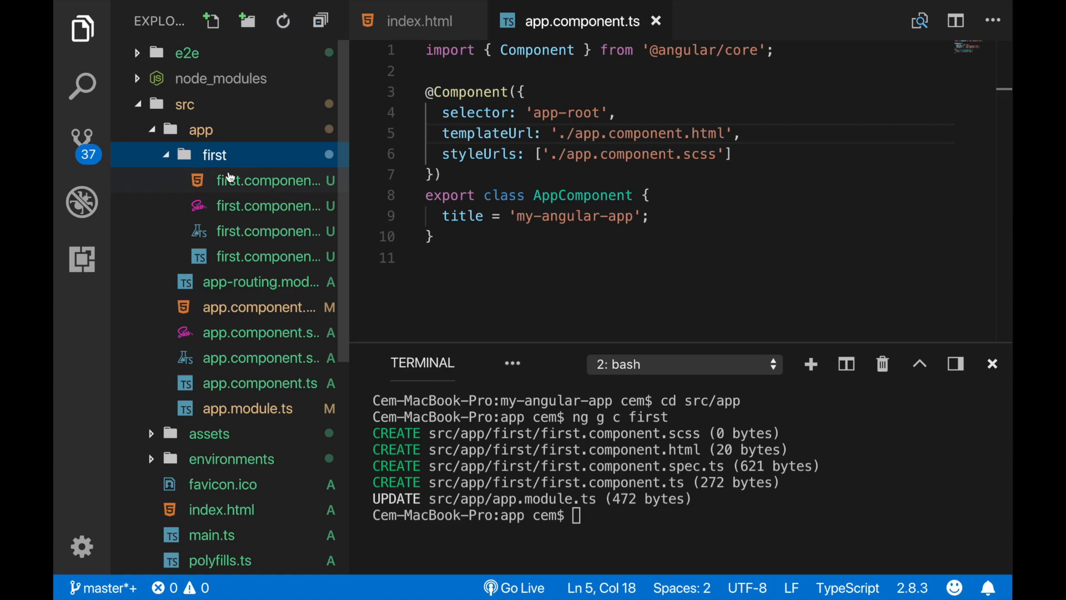
{"action": "left_click", "coordinate": [272, 180]}
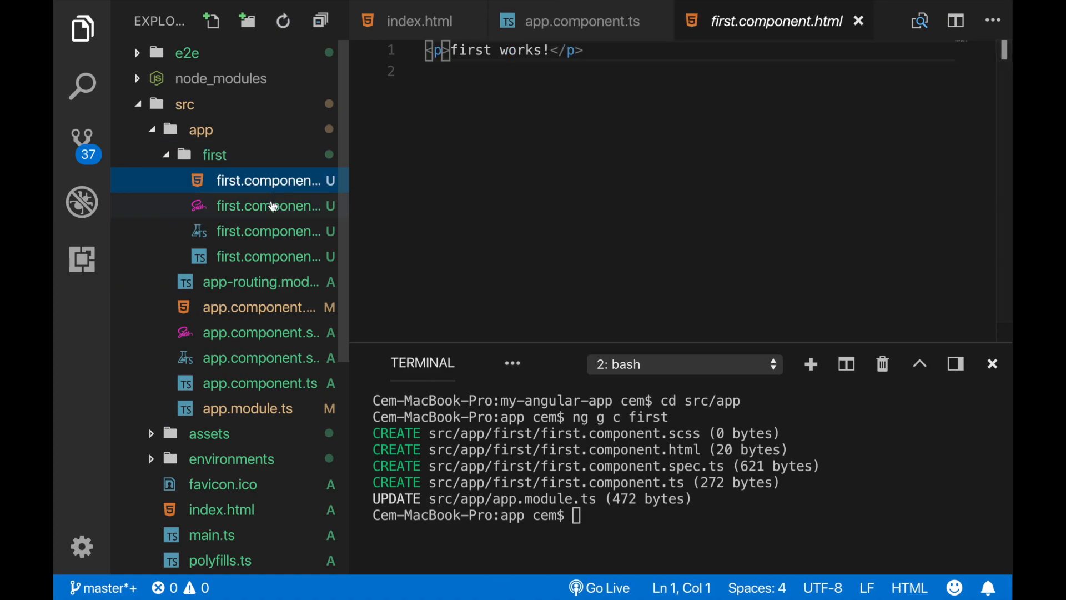
{"action": "left_click", "coordinate": [272, 257]}
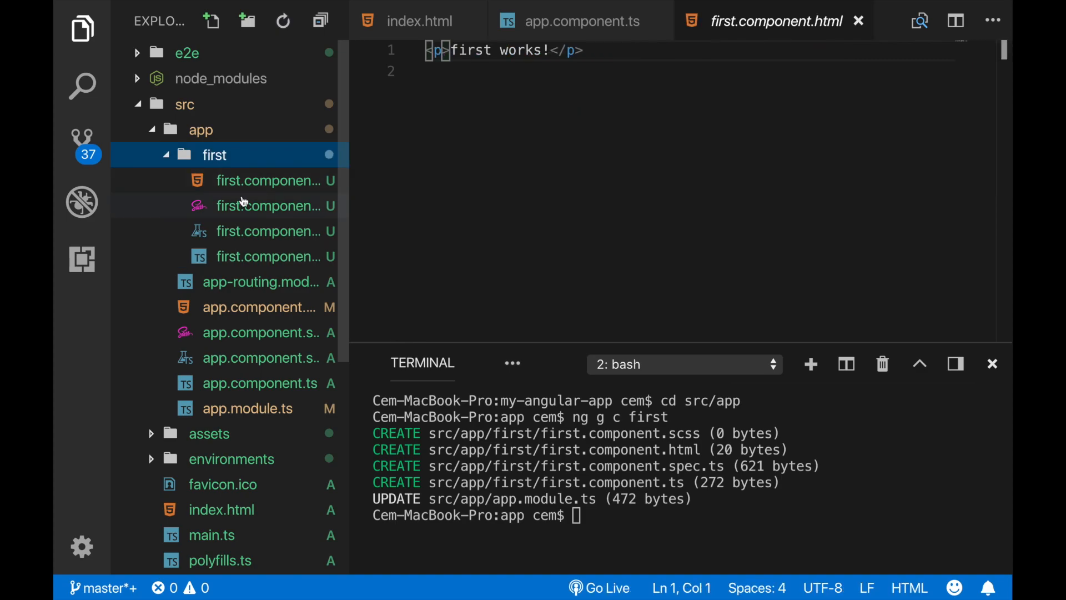
{"action": "left_click", "coordinate": [248, 306]}
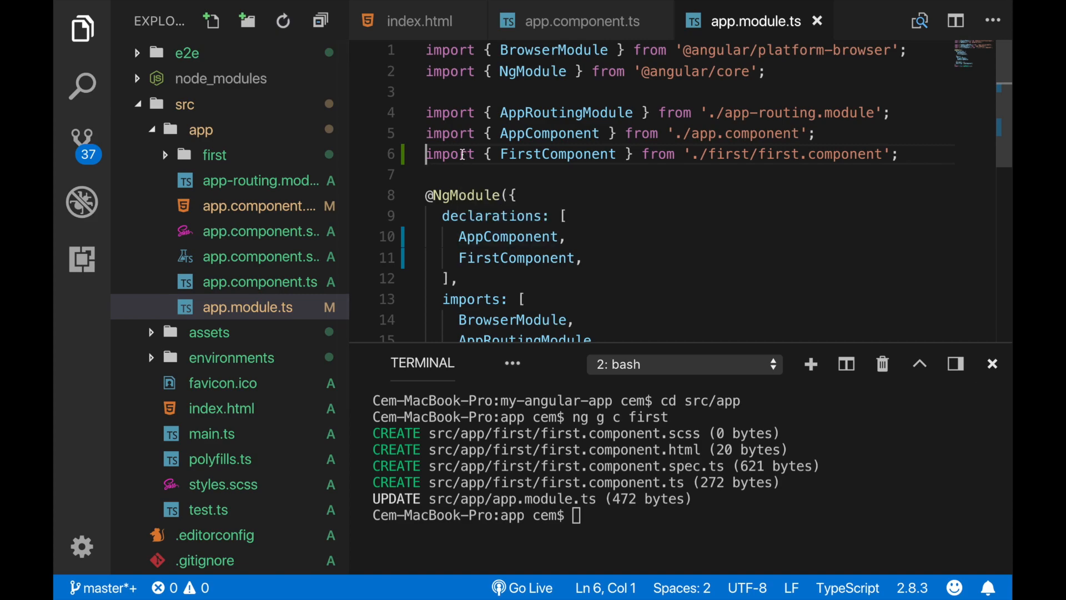
{"action": "left_click_drag", "start_coordinate": [464, 153], "coordinate": [858, 154]}
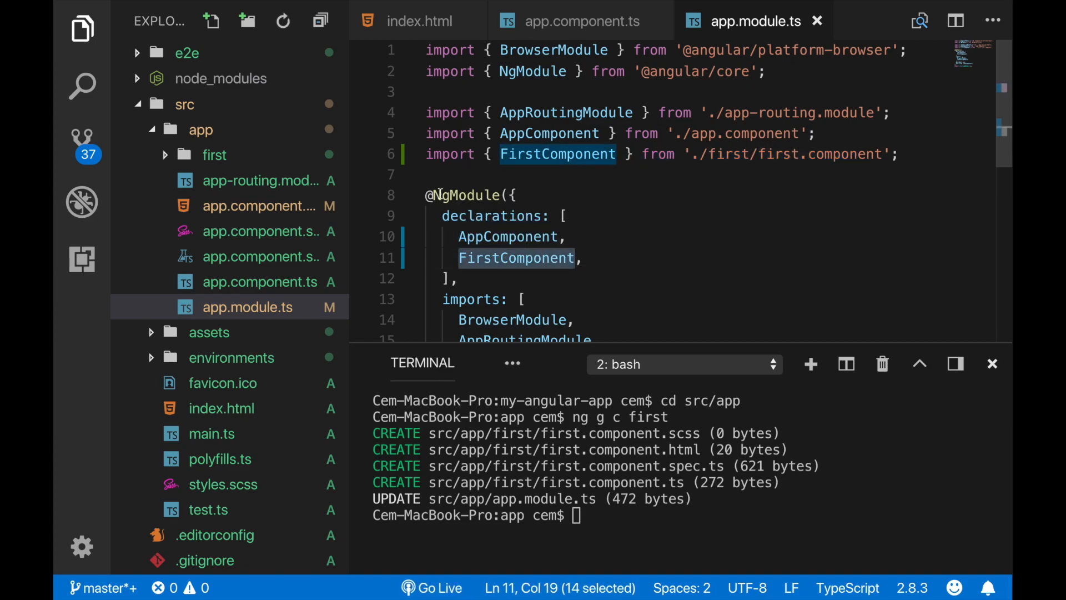
{"action": "scroll", "scroll_direction": "down", "scroll_amount": 3}
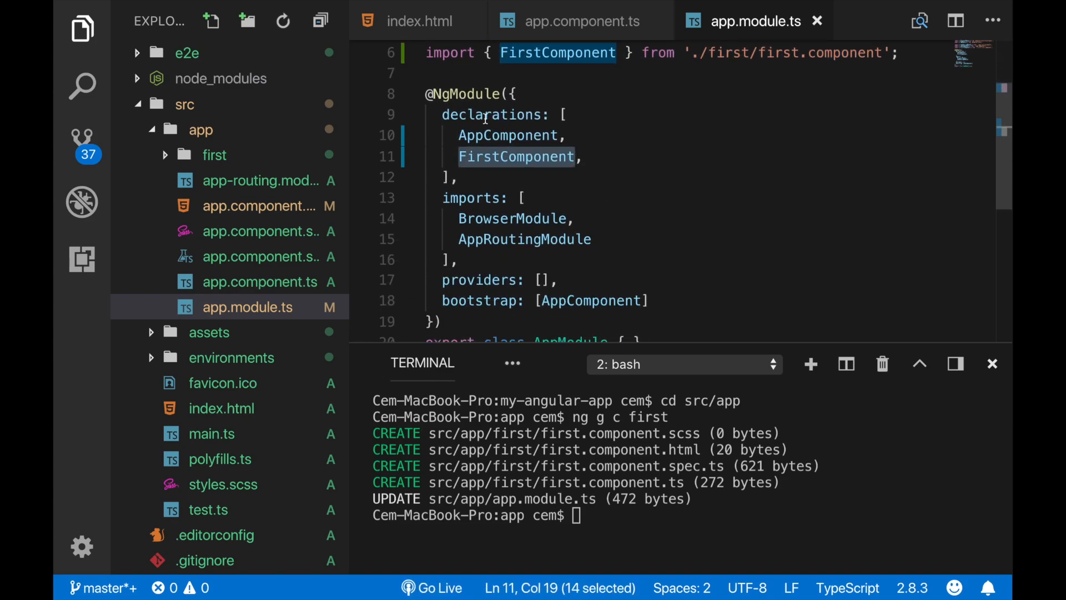
{"action": "left_click", "coordinate": [460, 178]}
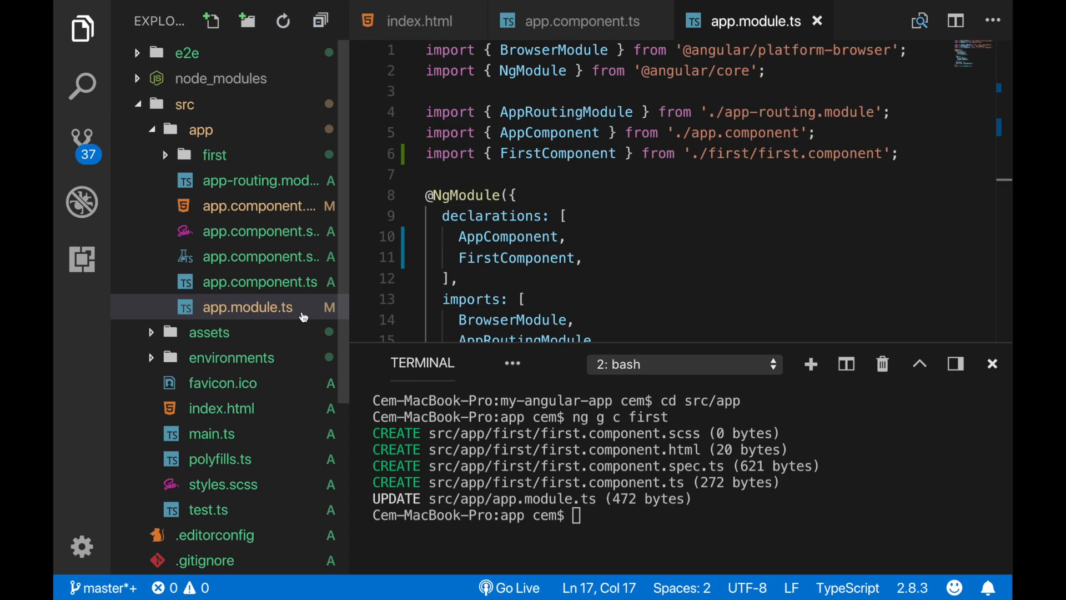
{"action": "mouse_move", "coordinate": [349, 296]}
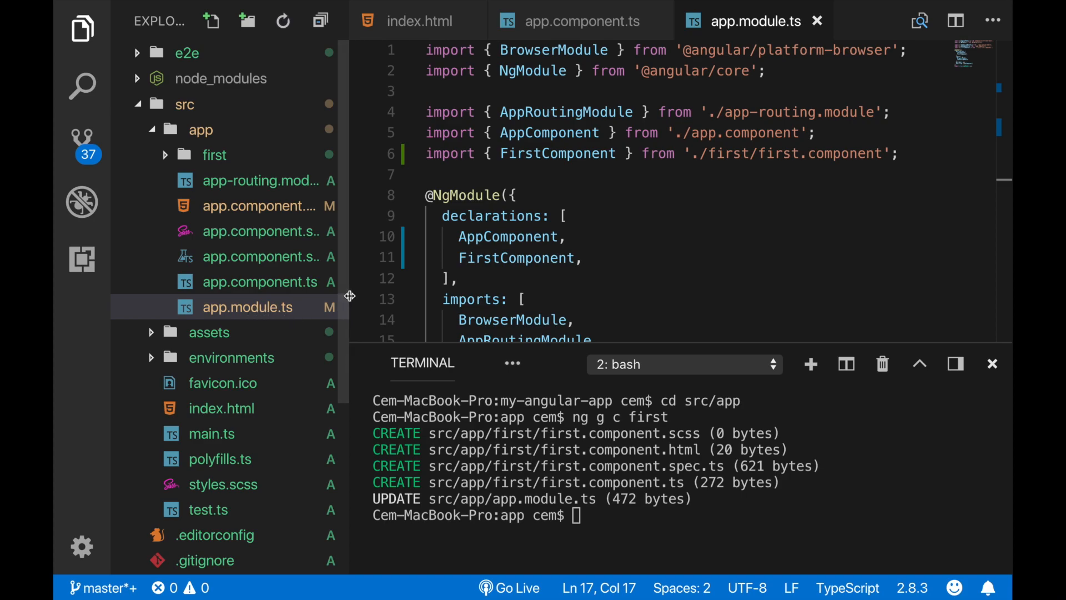
Step: Make first.component.html's heading read <h1>{{ text }}</h1>
{"action": "left_click", "coordinate": [261, 281]}
{"action": "type", "text": "<h1></h1>"}
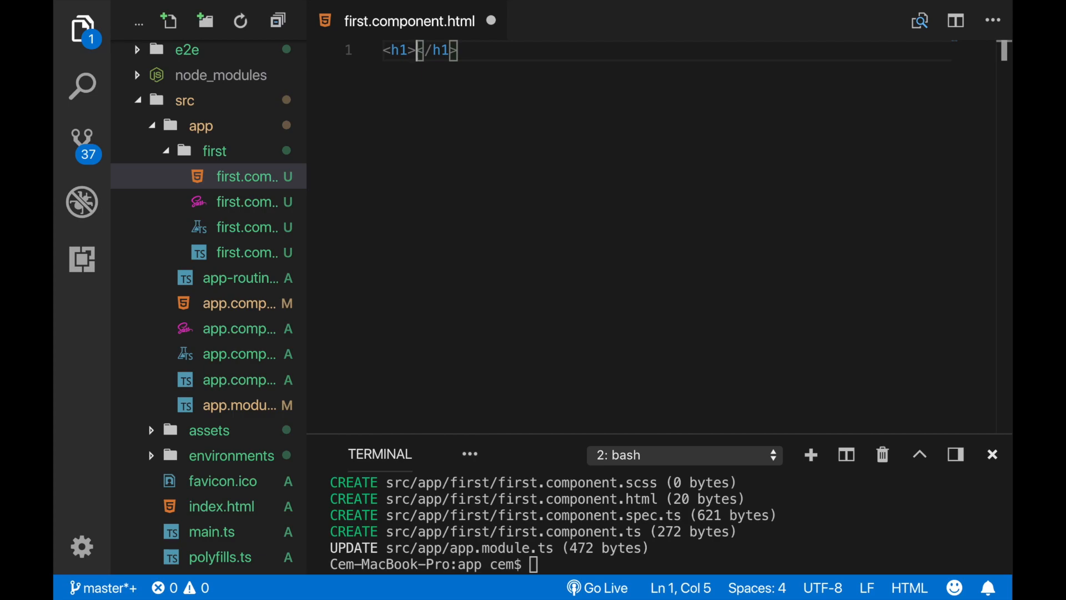
{"action": "type", "text": "{{}}"}
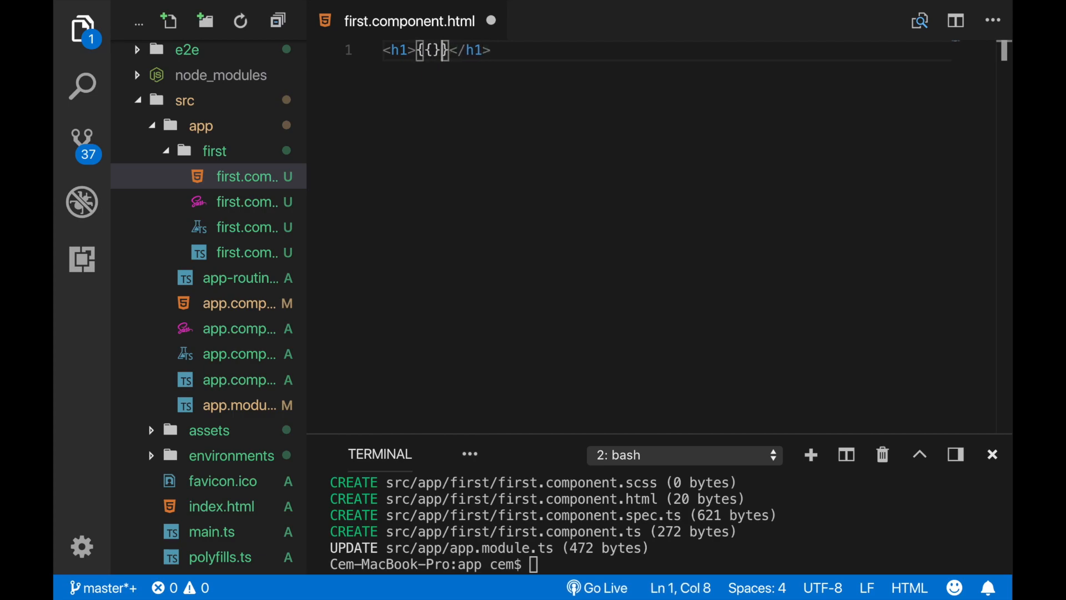
{"action": "type", "text": "\" \""}
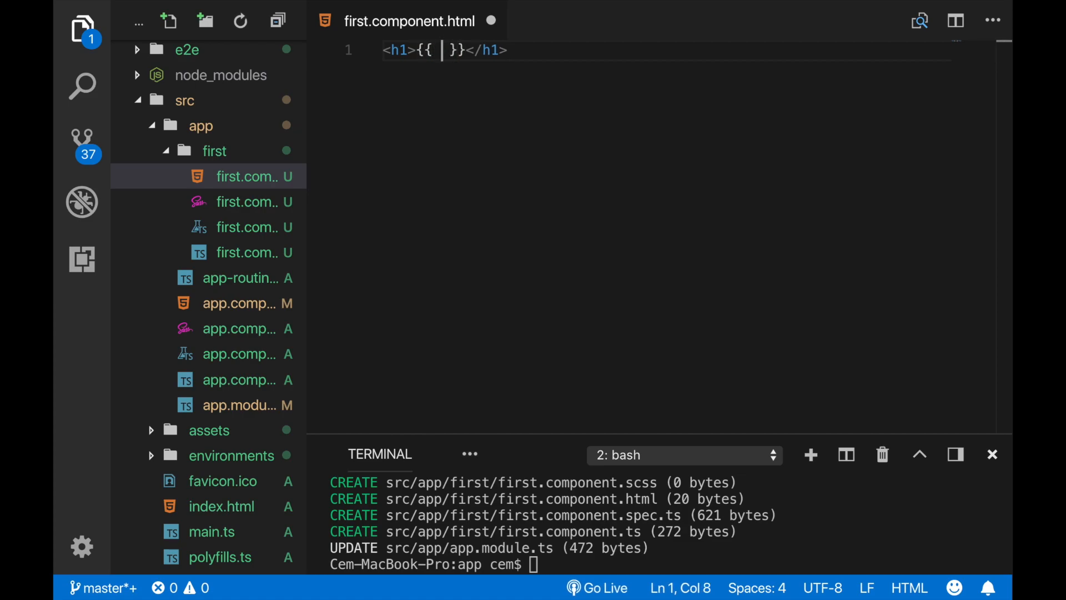
{"action": "type", "text": "text"}
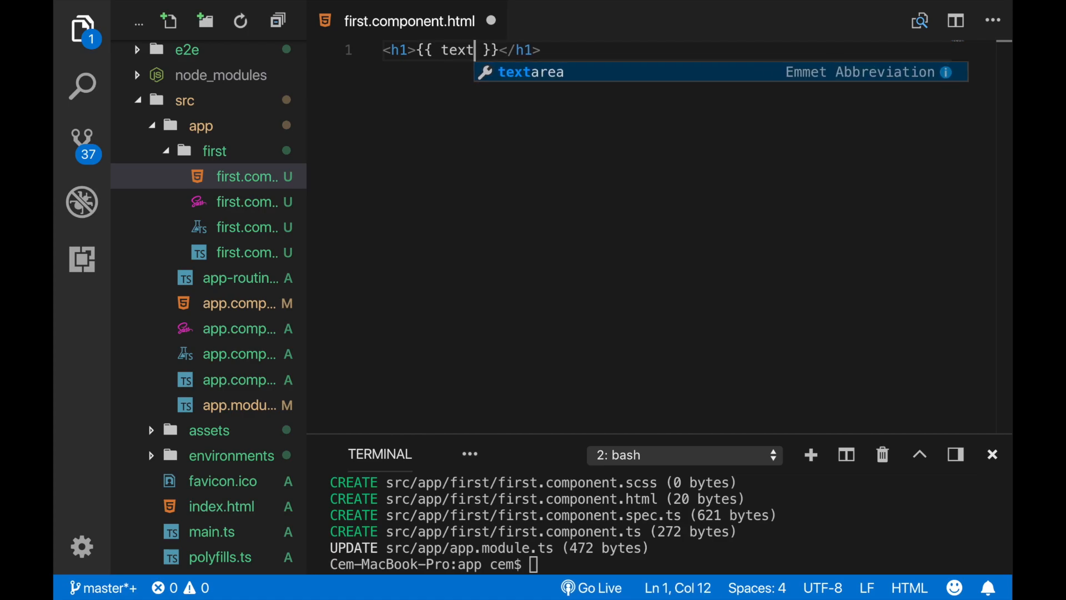
Step: Declare text = 'My First Component is ready' in first.component.ts
{"action": "left_click", "coordinate": [246, 252]}
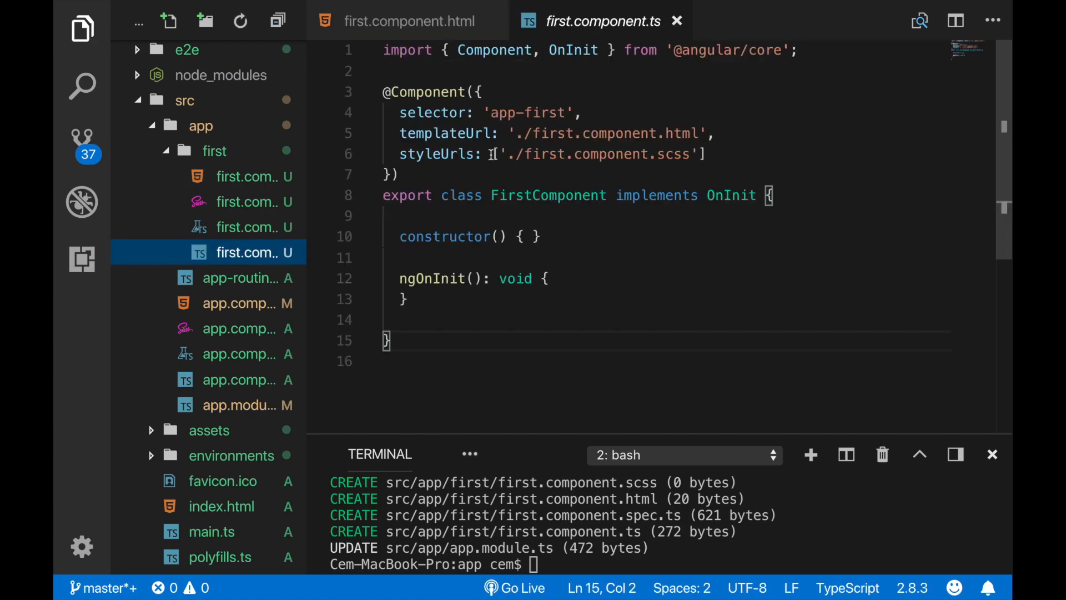
{"action": "type", "text": "text:string ="}
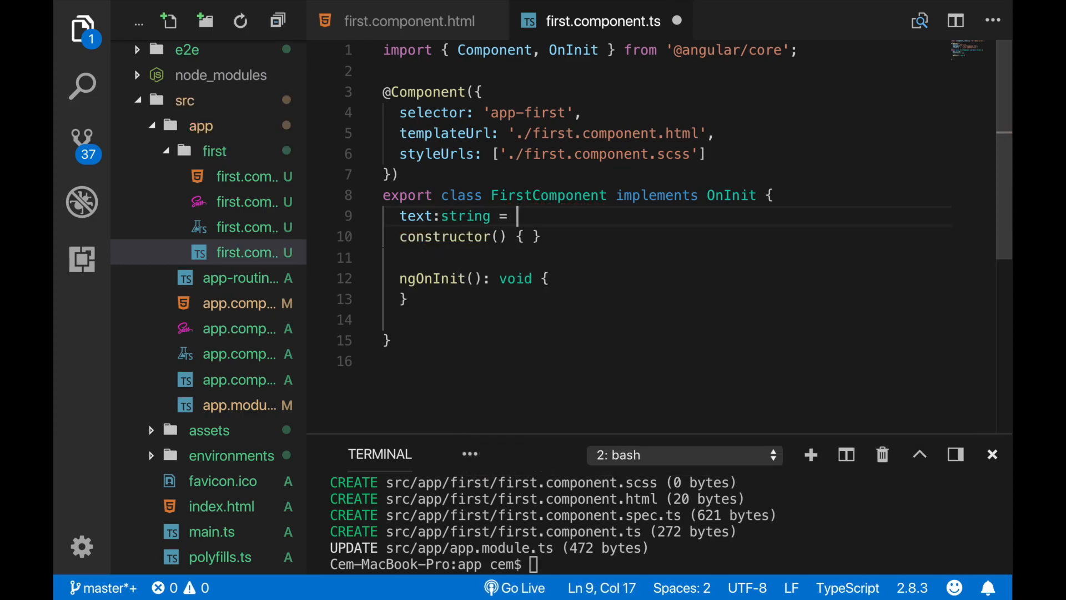
{"action": "type", "text": "'My'"}
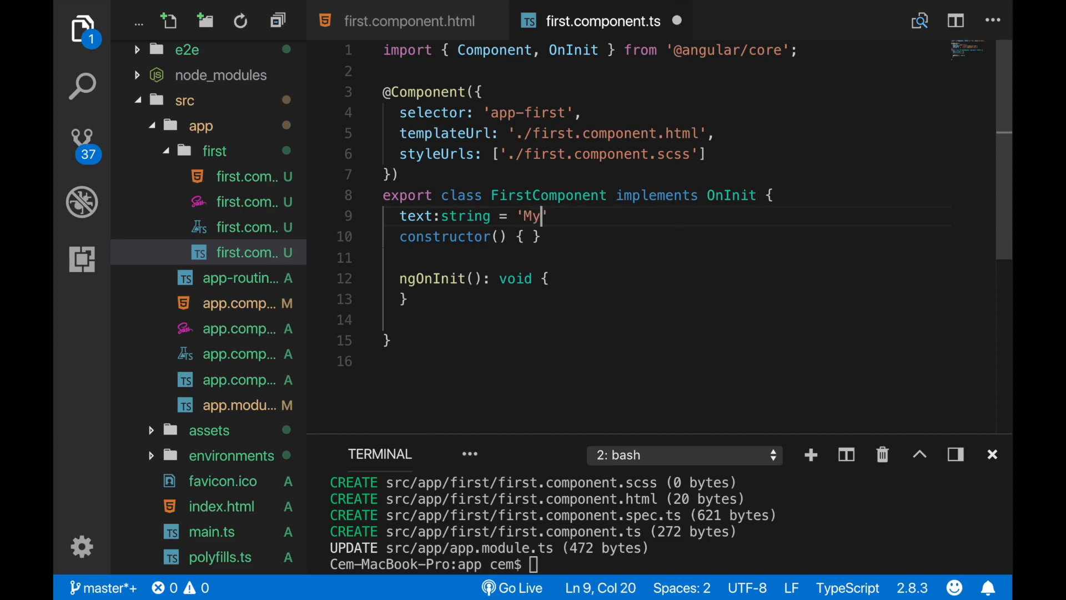
{"action": "type", "text": "First Component"}
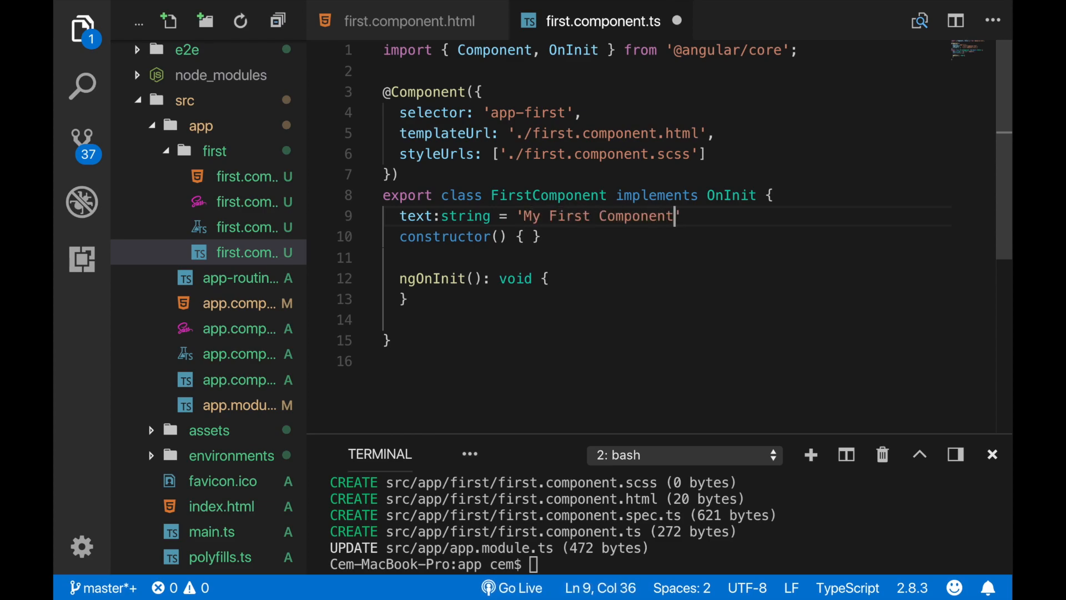
{"action": "type", "text": "is ready;"}
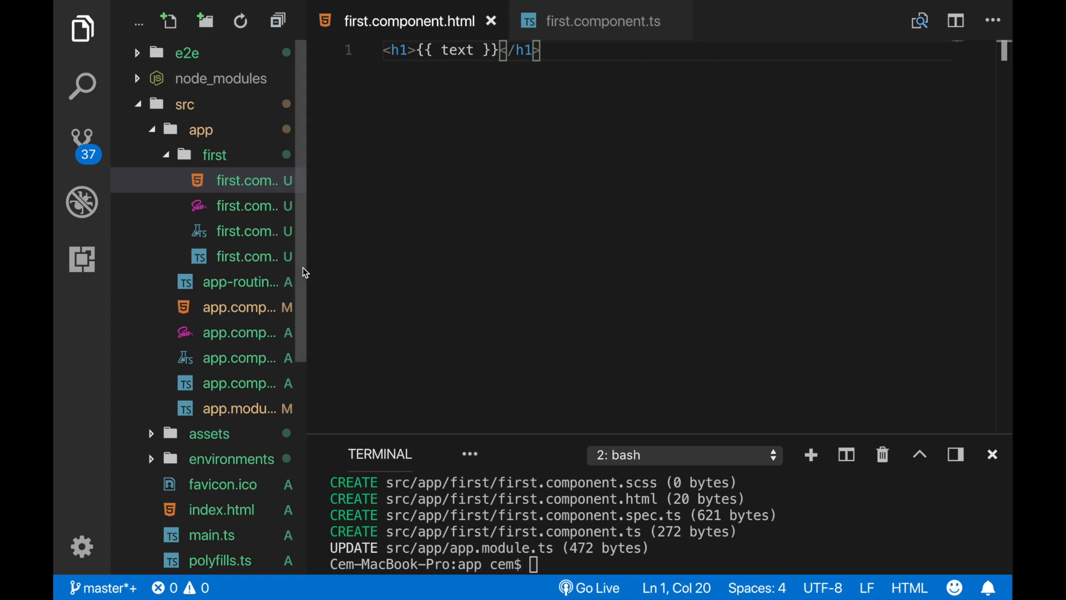
Step: Replace the placeholder in app.component.html with <app-first></app-first>
{"action": "left_click", "coordinate": [602, 20]}
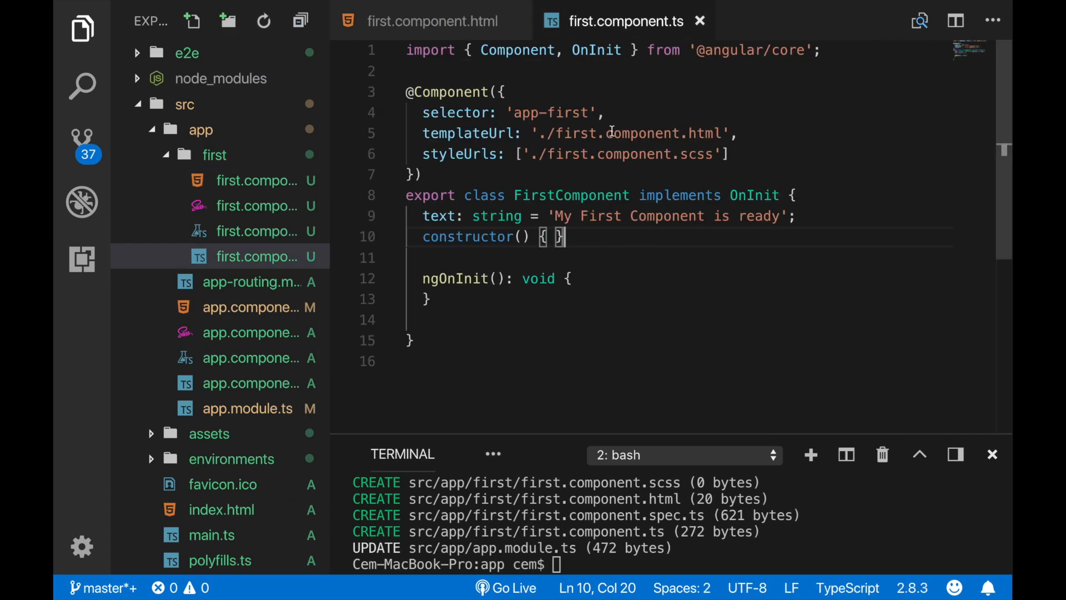
{"action": "double_click", "coordinate": [457, 114]}
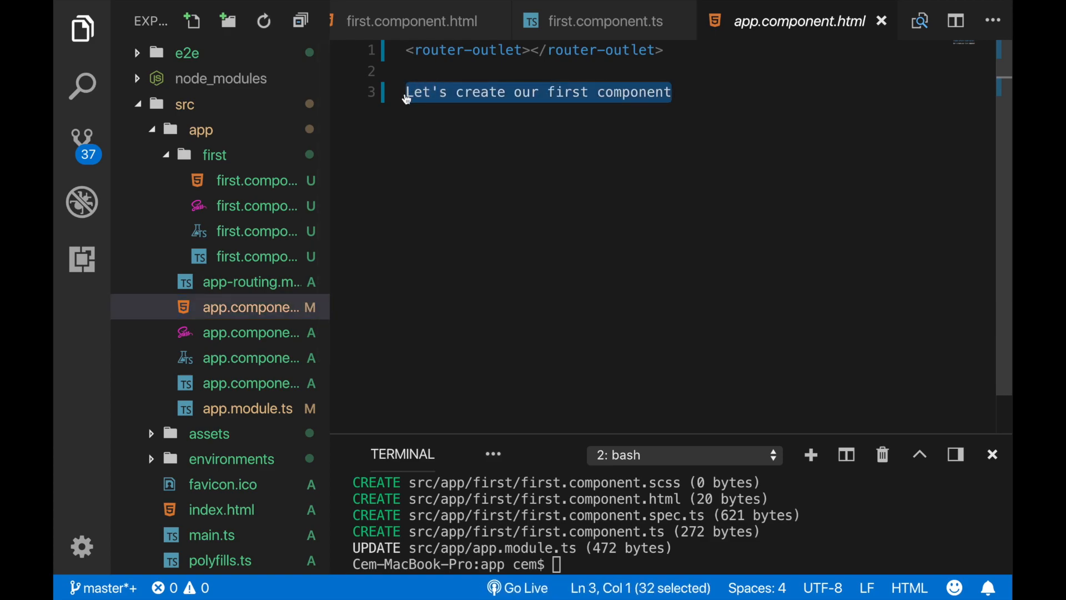
{"action": "type", "text": "<app-fi"}
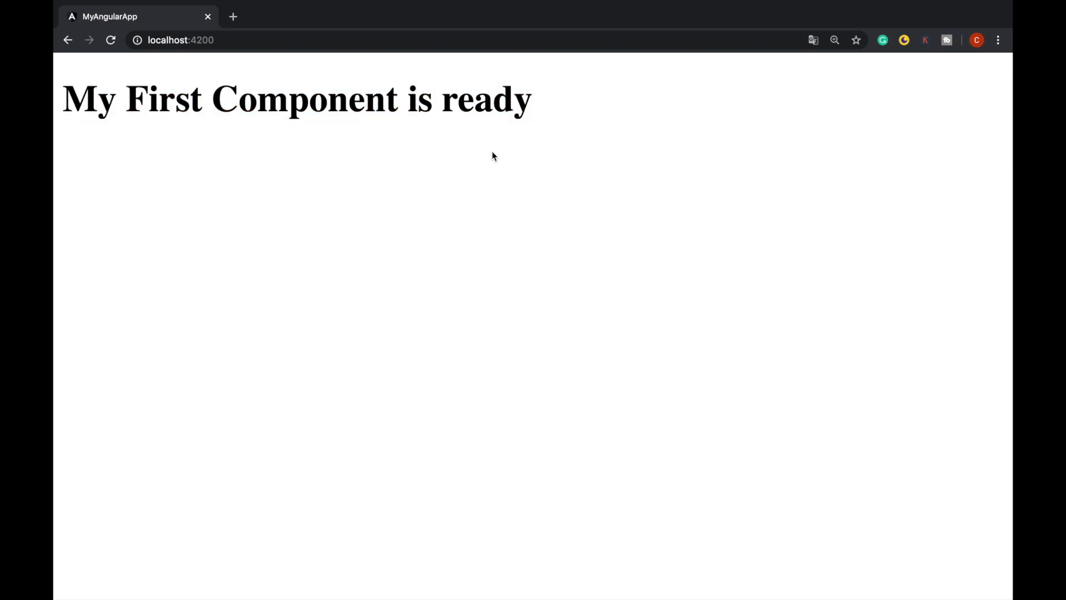
{"action": "mouse_move", "coordinate": [425, 99]}
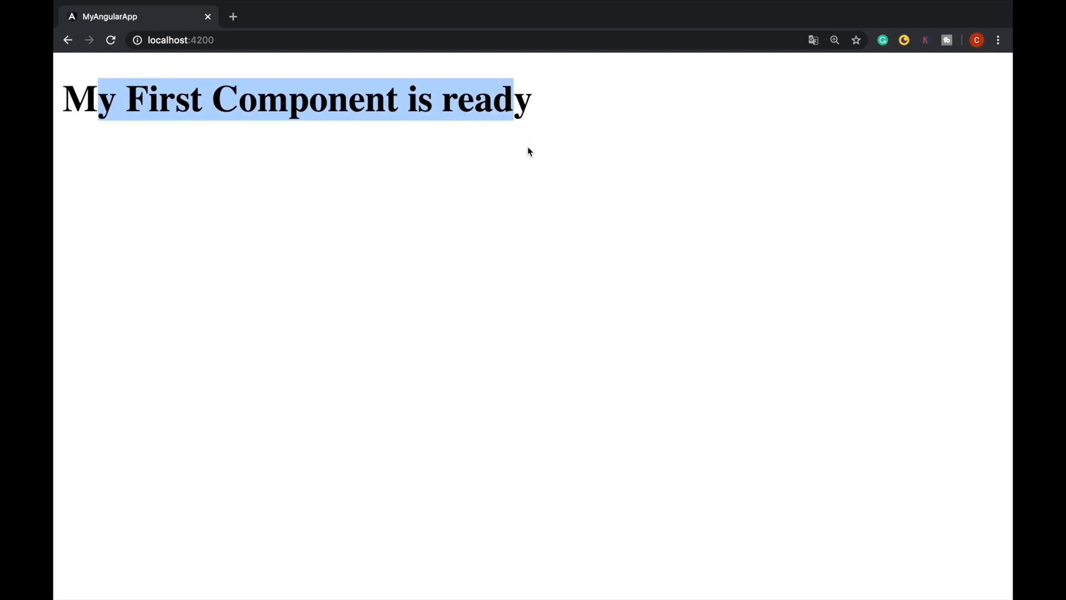
Step: Confirm localhost:4200 renders 'My First Component is ready' and return to VS Code
{"action": "left_click", "coordinate": [152, 139]}
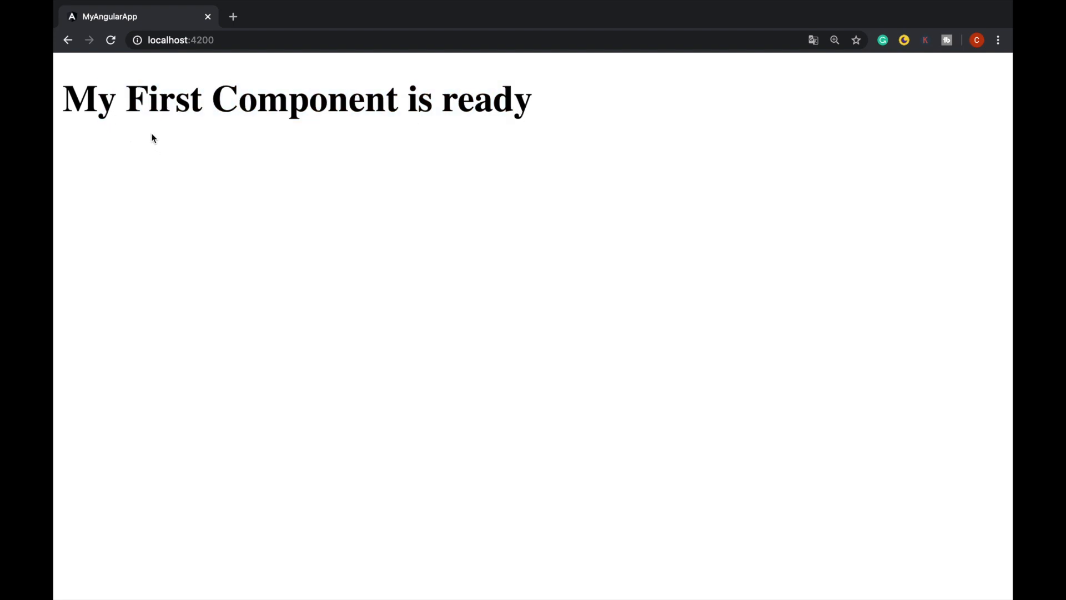
{"action": "left_click_drag", "start_coordinate": [65, 99], "coordinate": [531, 99]}
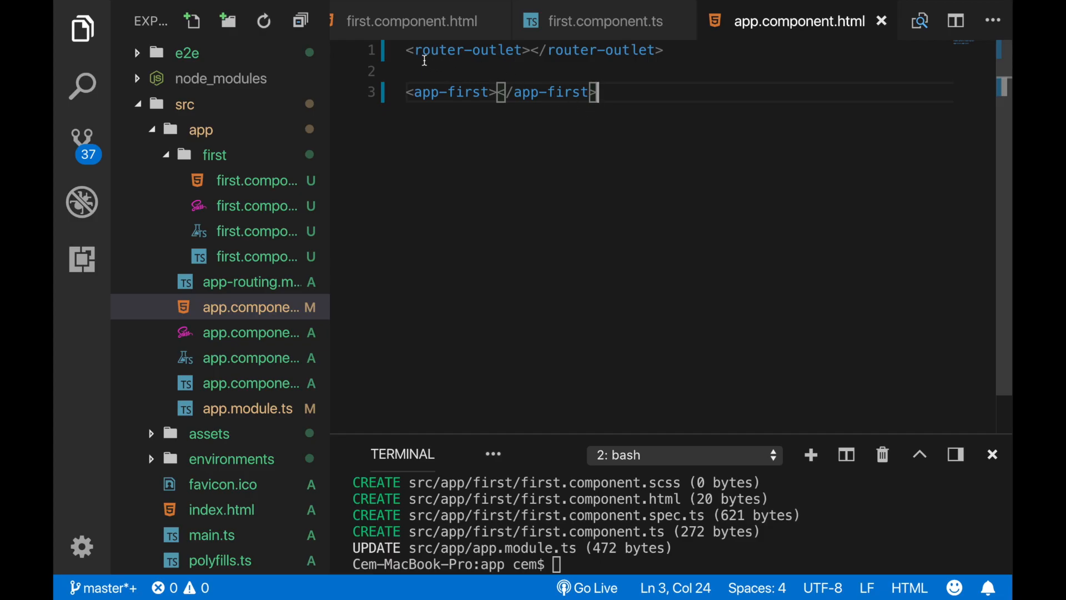
{"action": "left_click", "coordinate": [416, 50]}
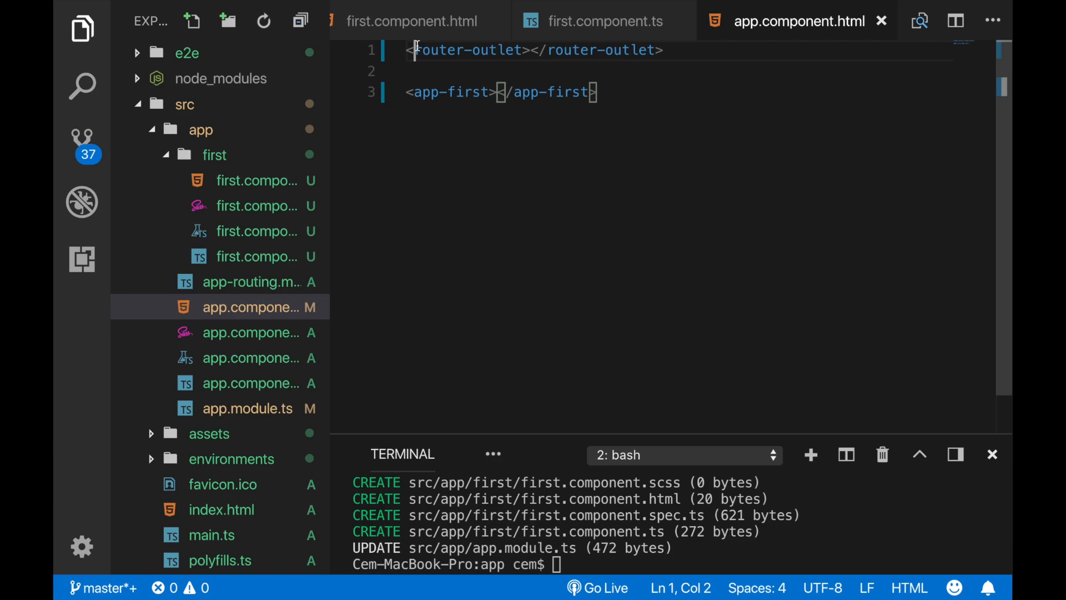
{"action": "left_click", "coordinate": [597, 92]}
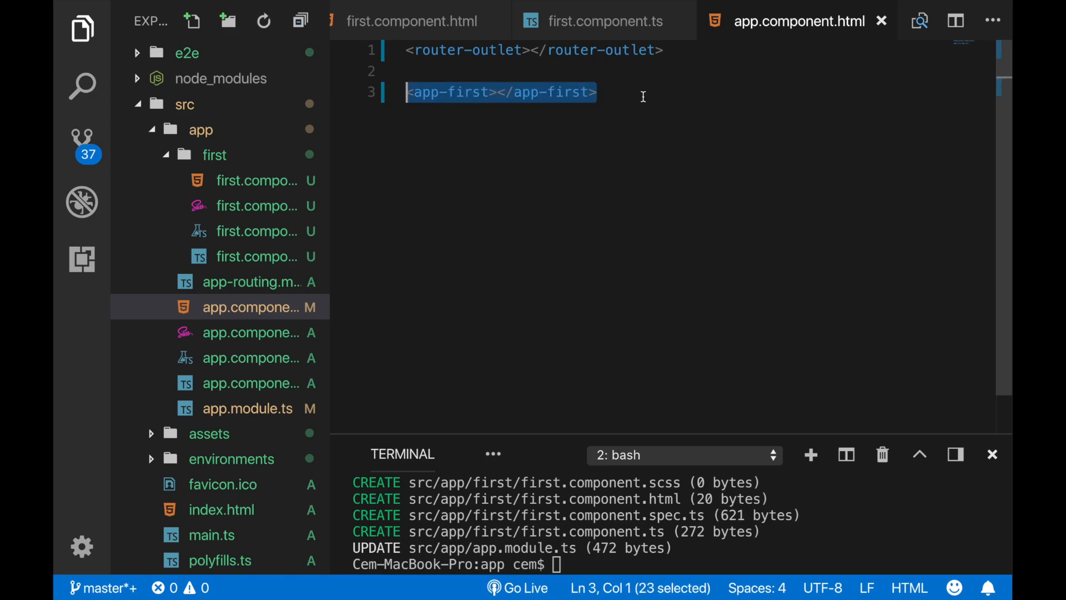
{"action": "mouse_move", "coordinate": [485, 138]}
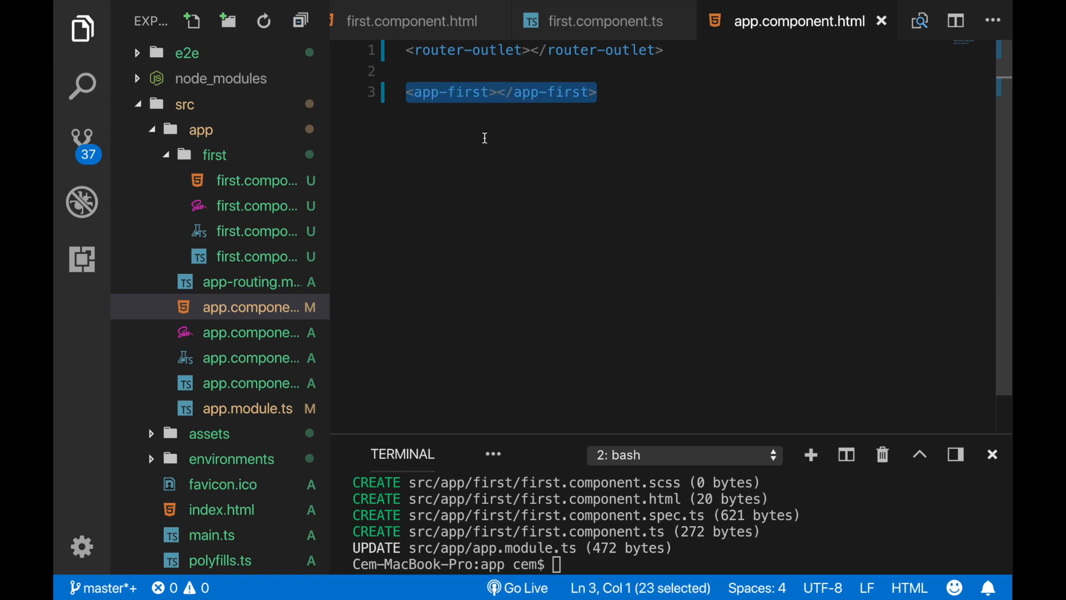